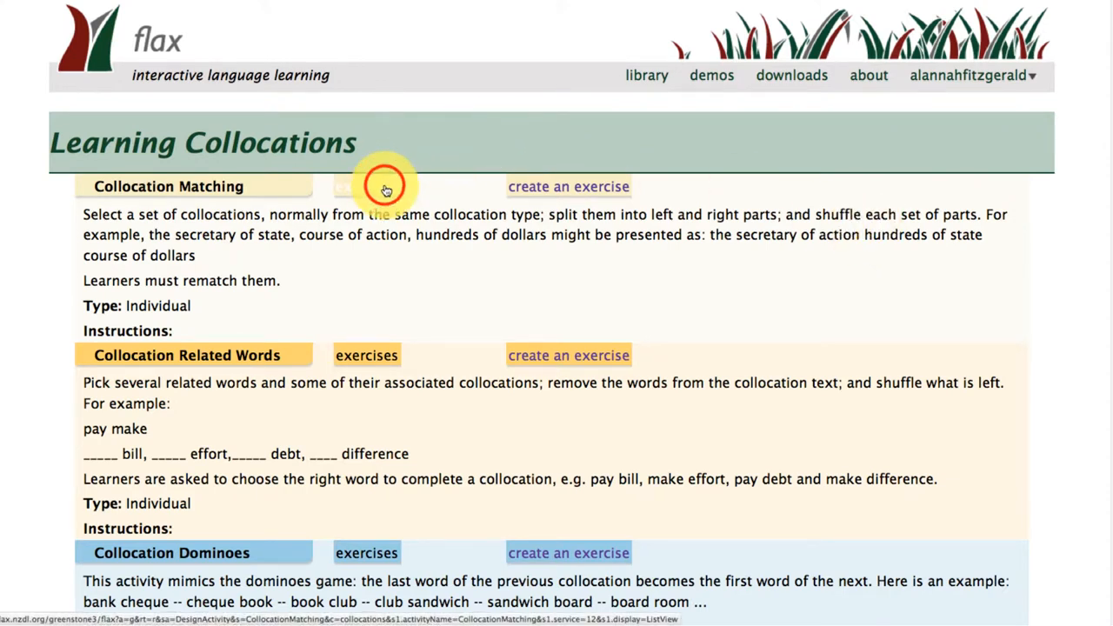
Step: Open the 'develop, make' Collocation Matching exercise and pair money with make
left_click(365, 186)
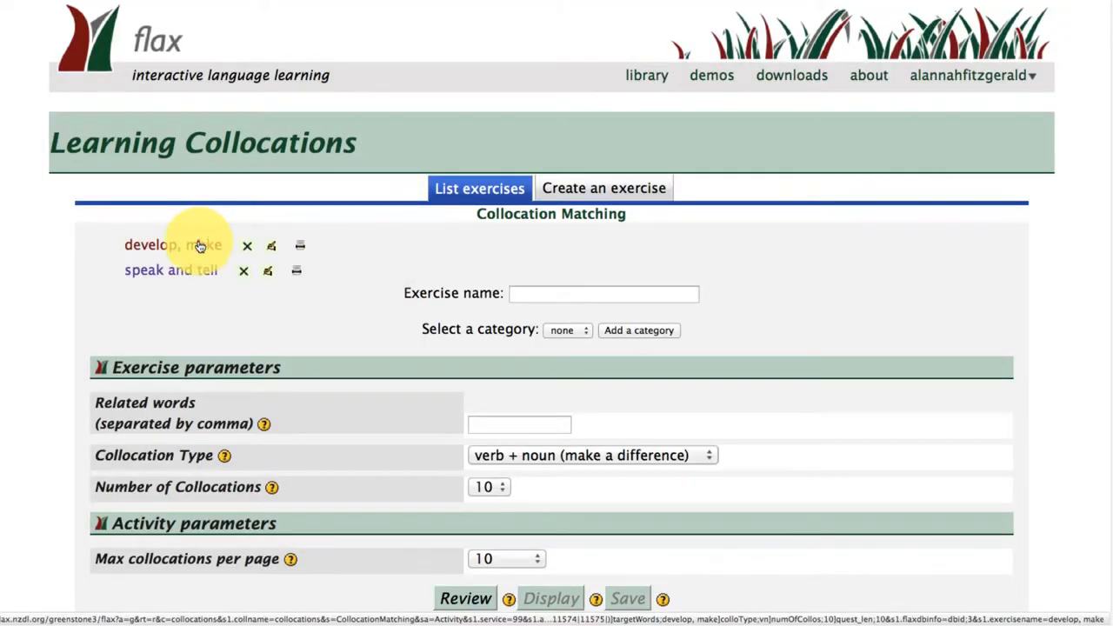
left_click(549, 599)
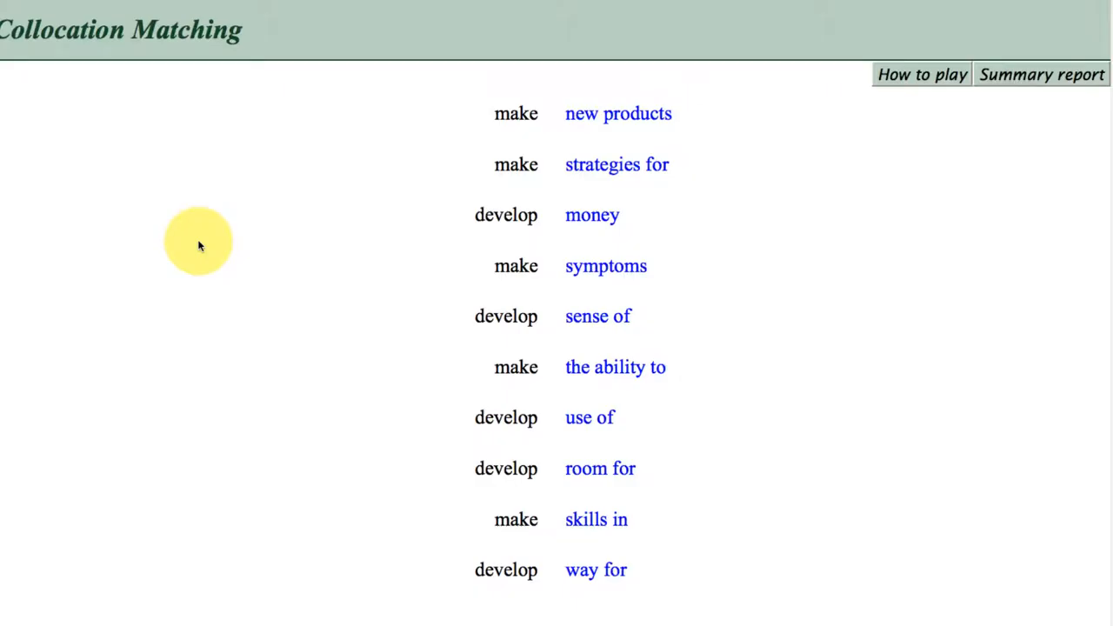
mouse_move(661, 113)
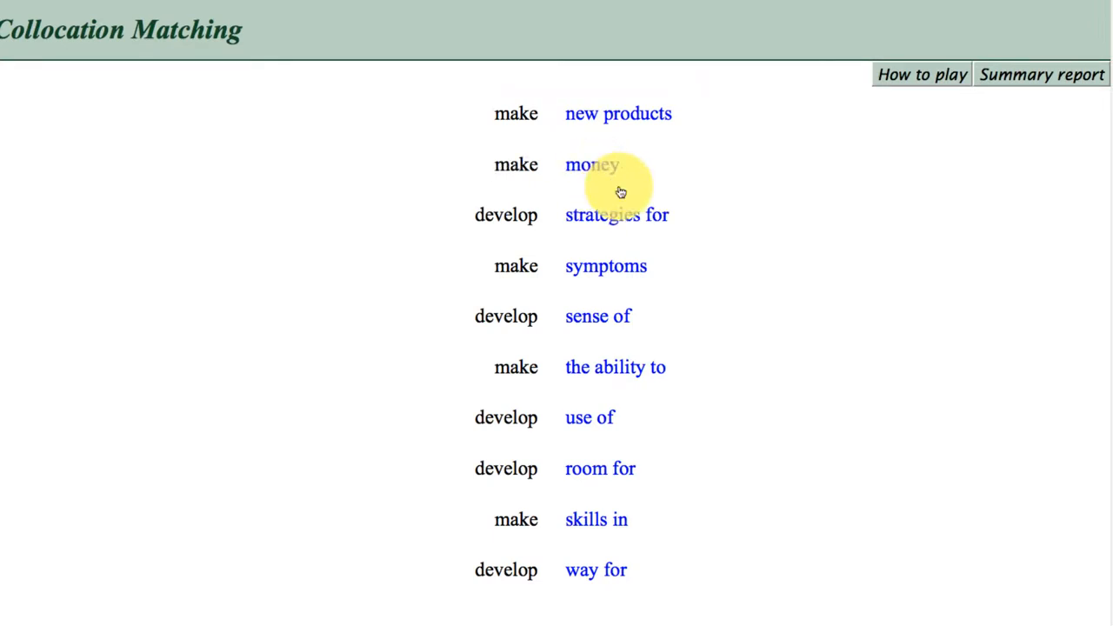
left_click(606, 266)
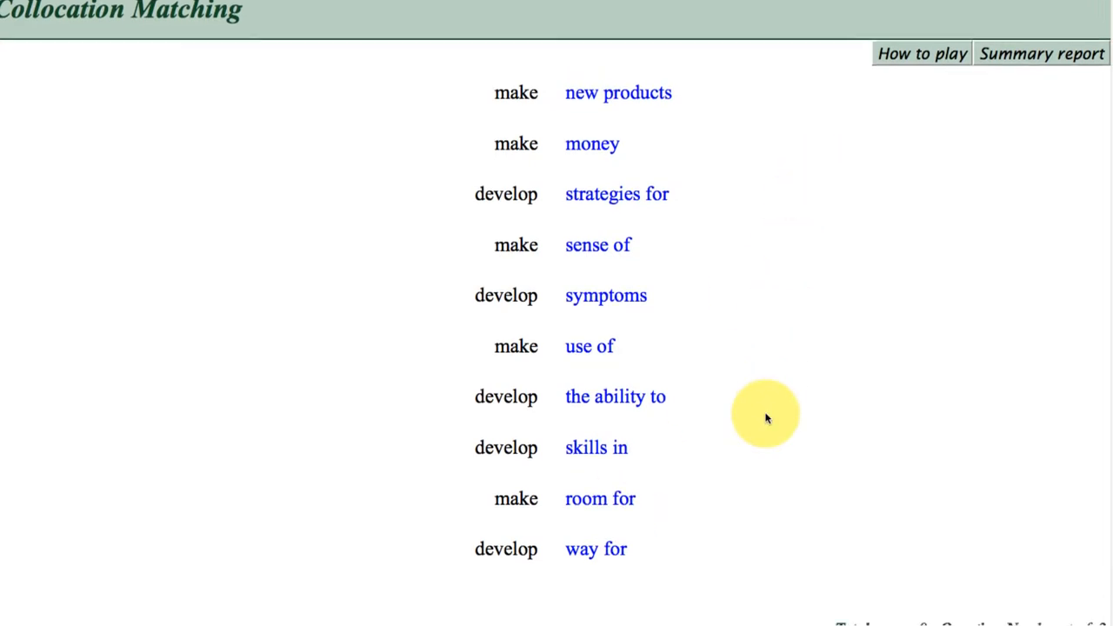
Step: Move 'way for' to make, recheck until the score reaches 10, then leave the exercise
scroll("down", 3)
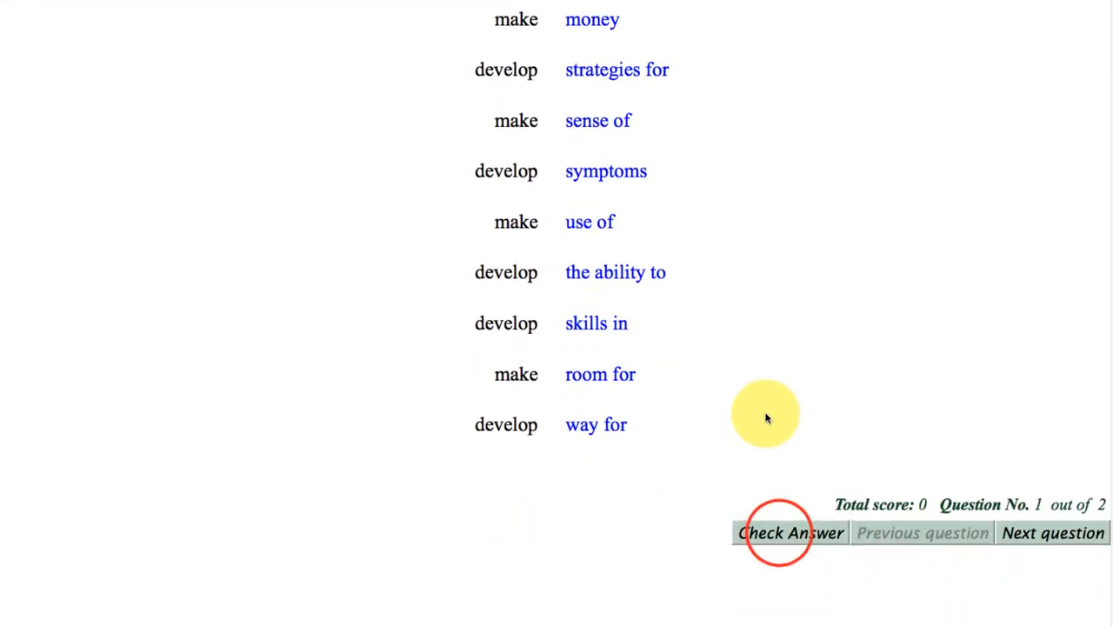
left_click(790, 533)
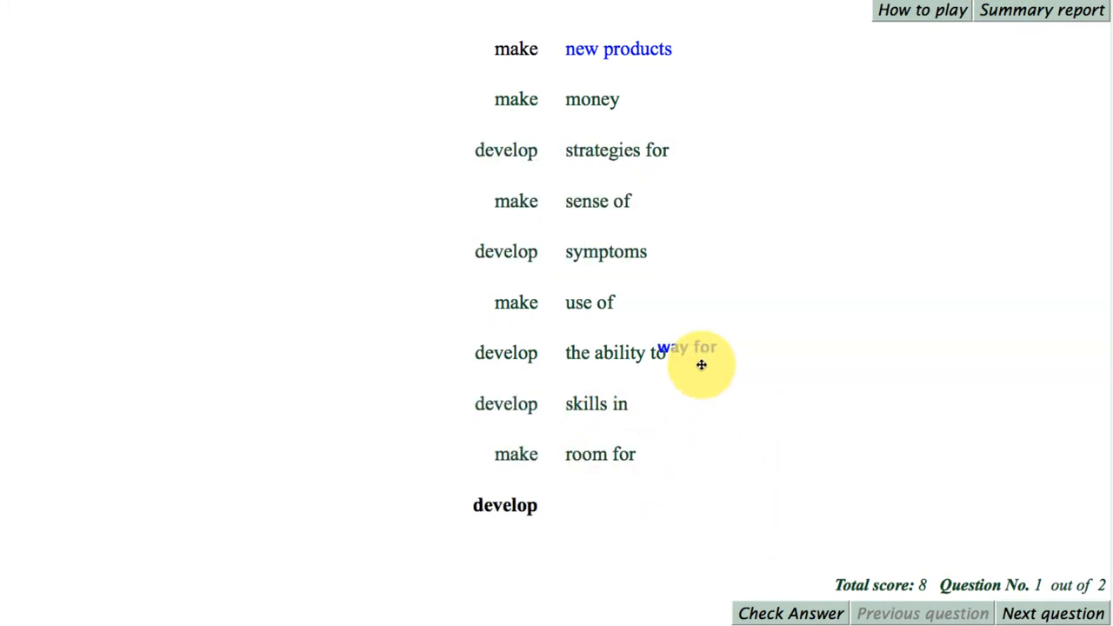
left_click_drag(687, 352, 595, 52)
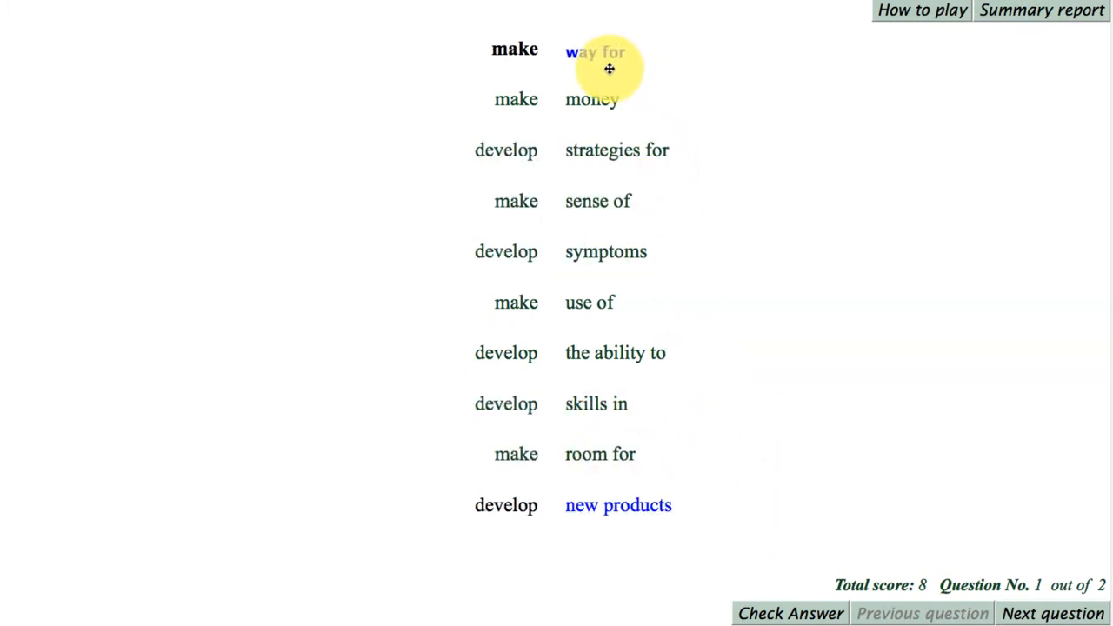
left_click(790, 613)
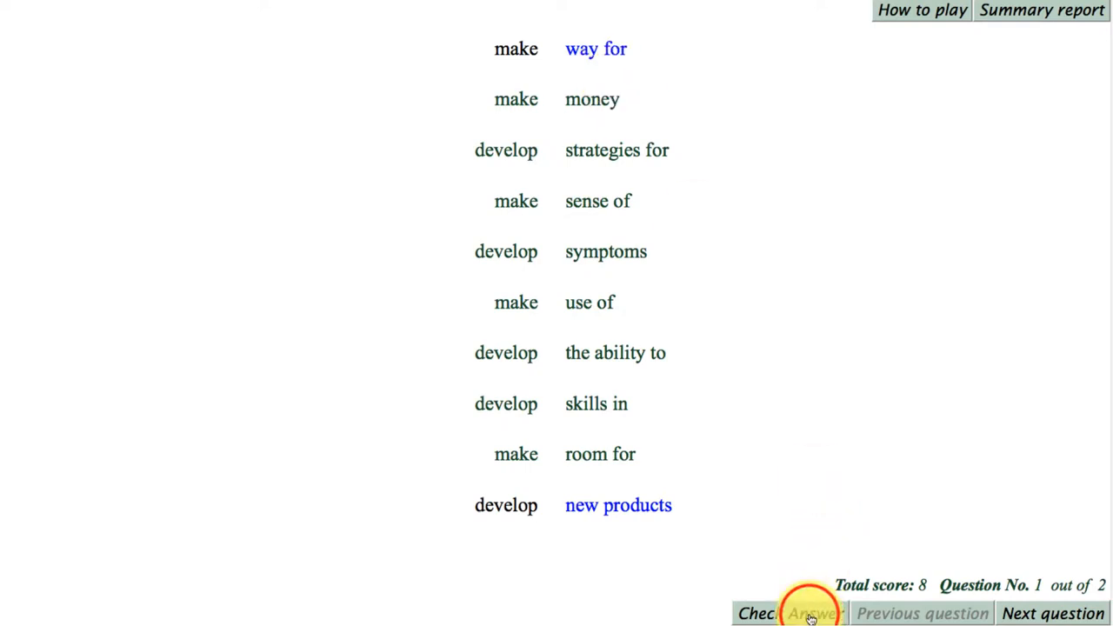
left_click(790, 613)
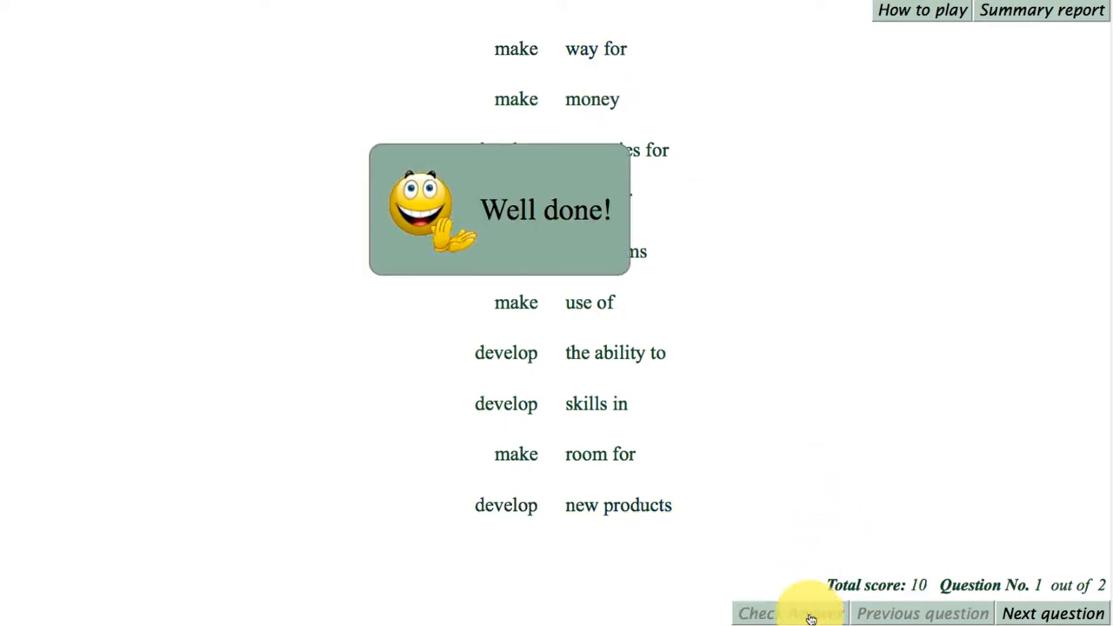
left_click(595, 404)
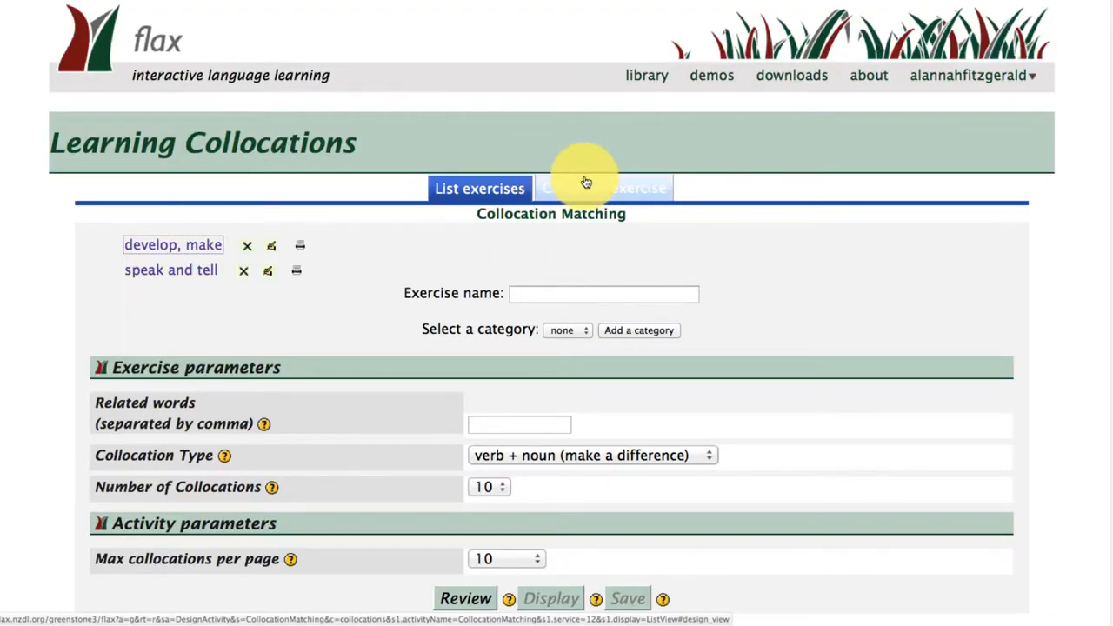
Step: Create a Related Words exercise 'learn, study' with related words learn, study, and review it
left_click(603, 188)
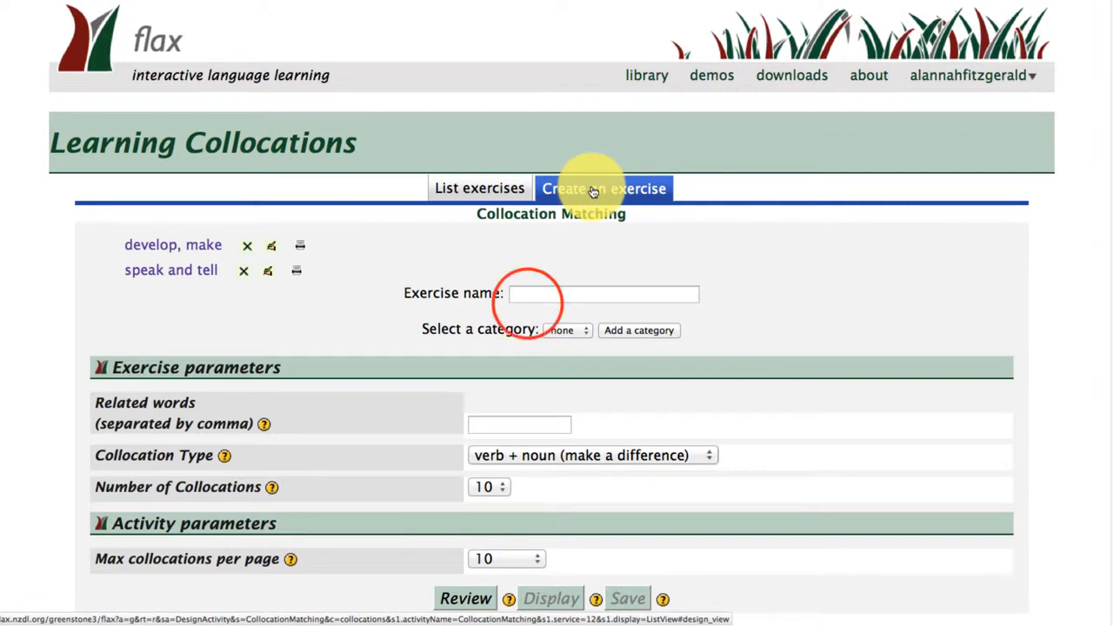
left_click(602, 292)
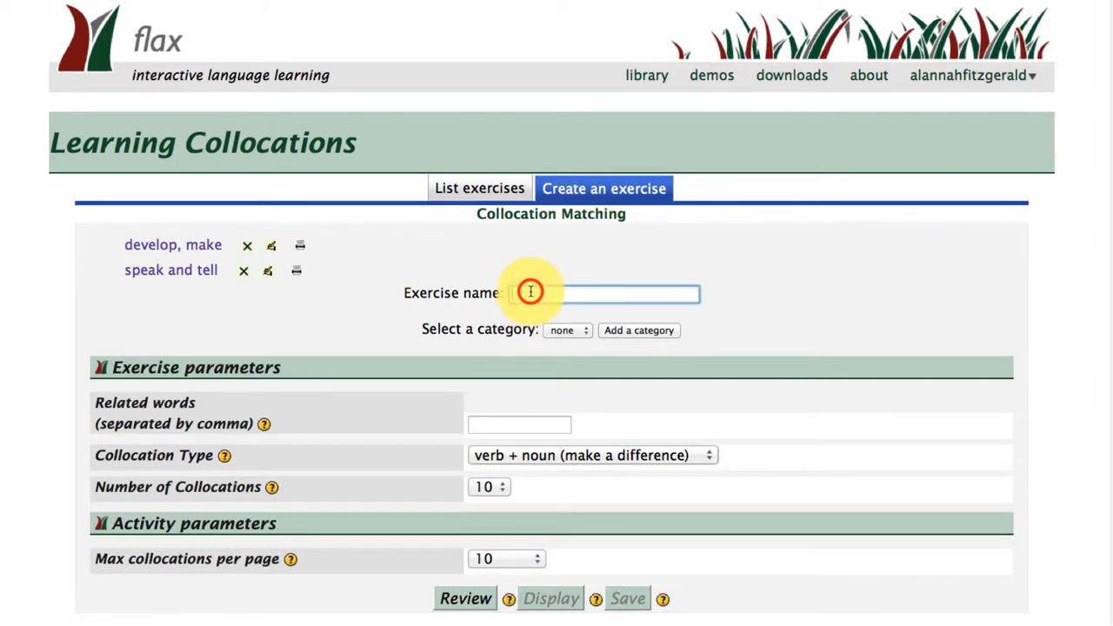
type("dream")
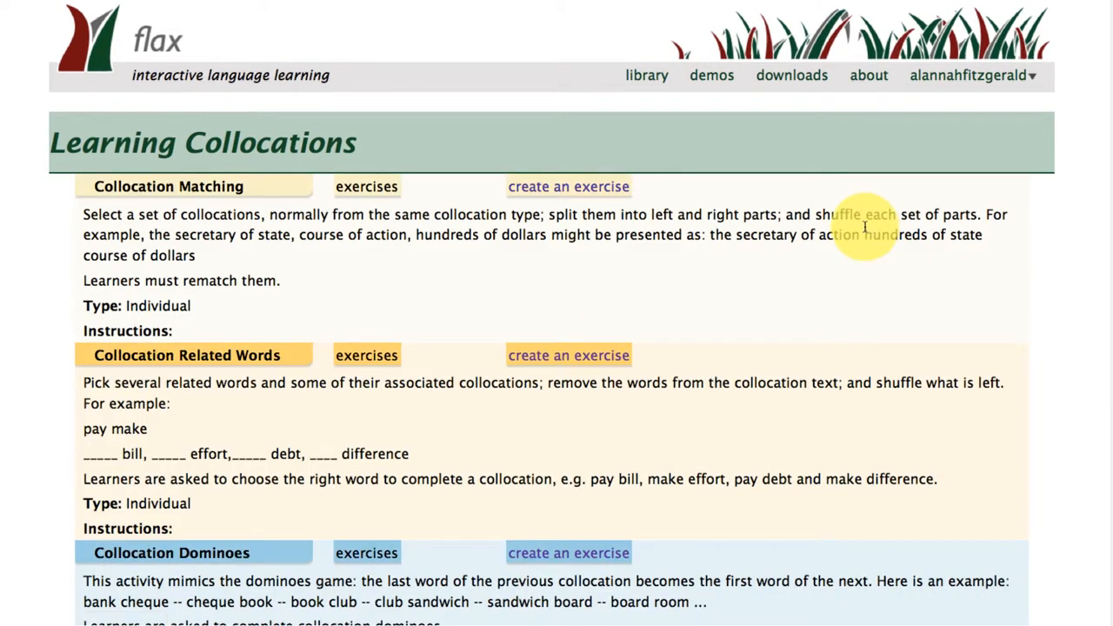
left_click(568, 355)
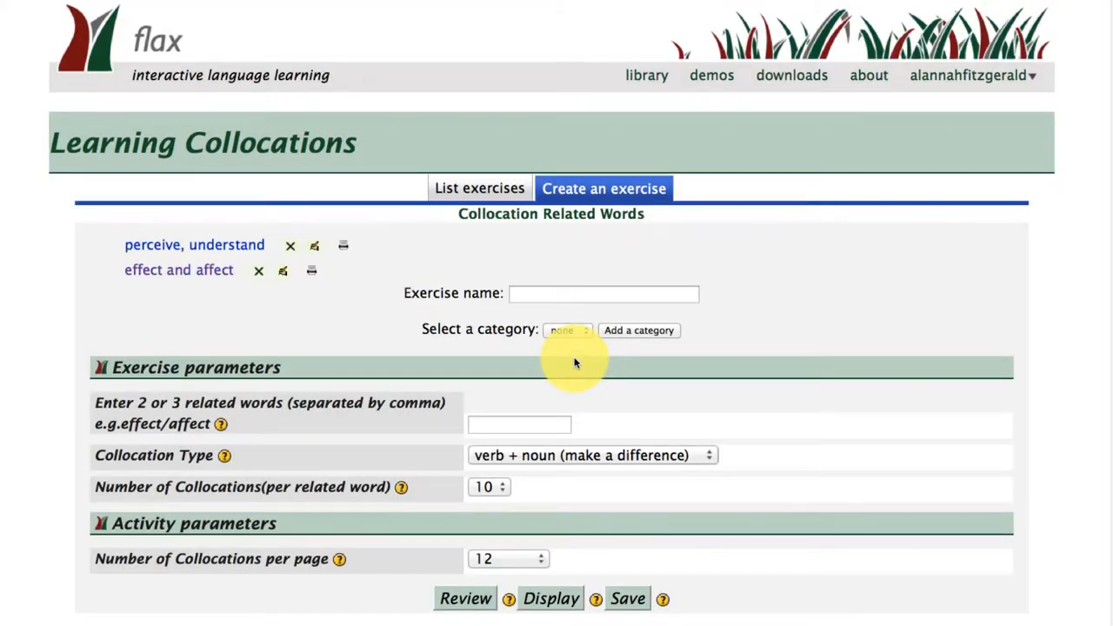
type("learn, study")
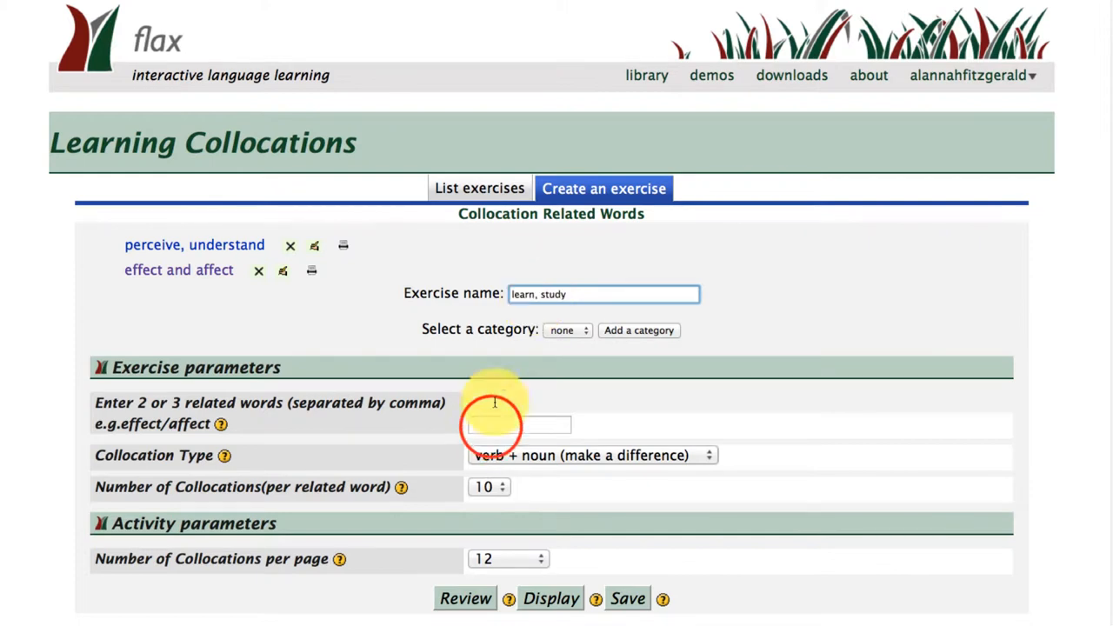
type("learn")
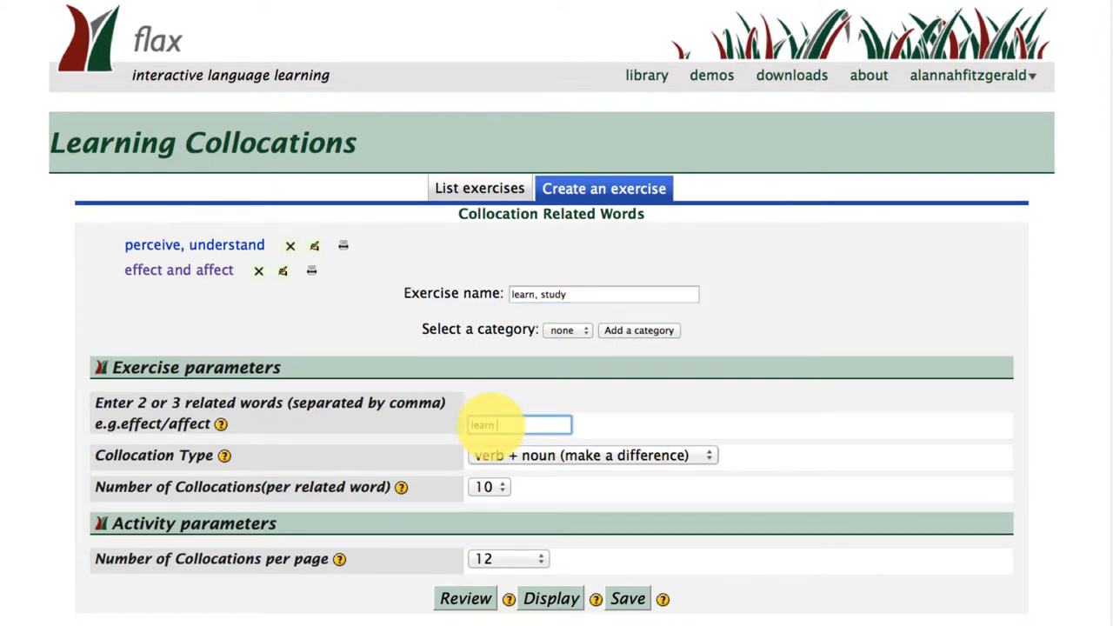
type(", study")
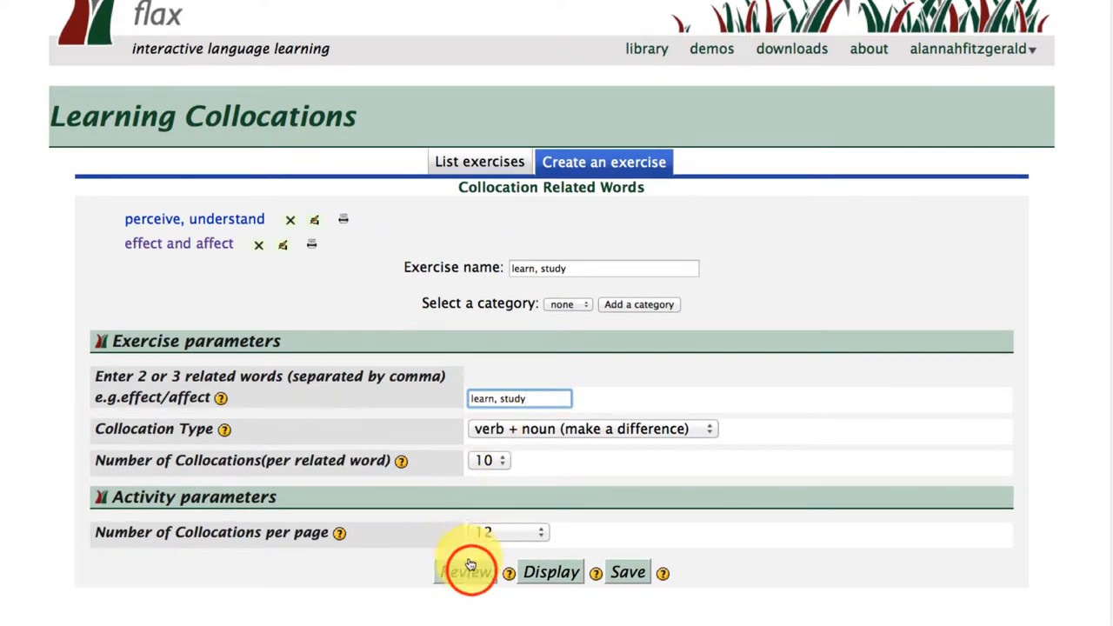
left_click(465, 571)
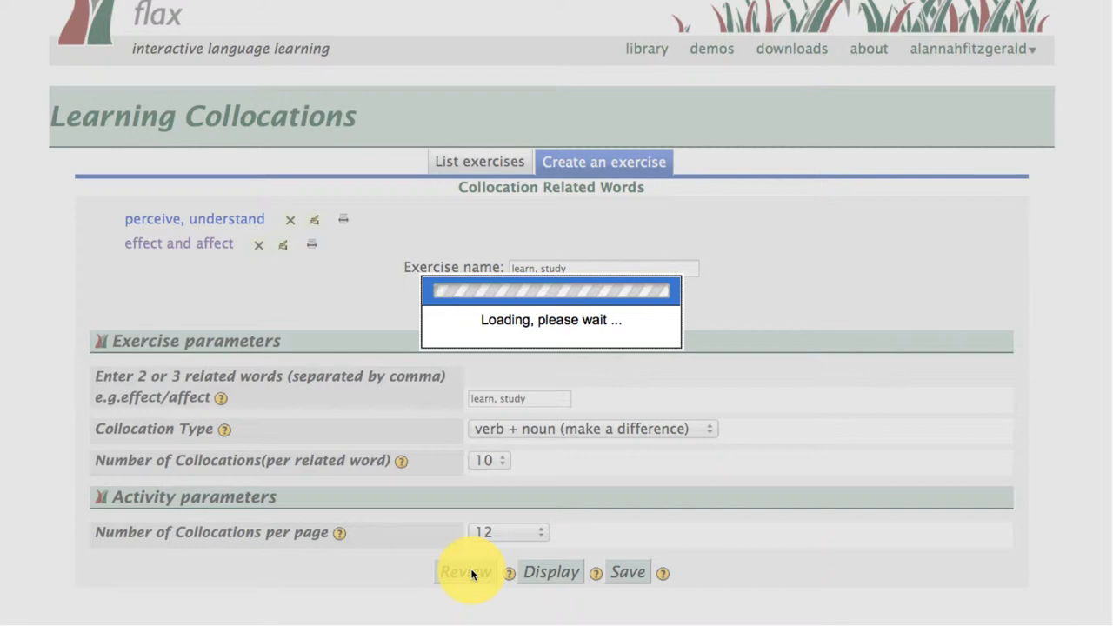
Step: Untick learn English, study the effects of, behaviour of, medicine and history
left_click(465, 572)
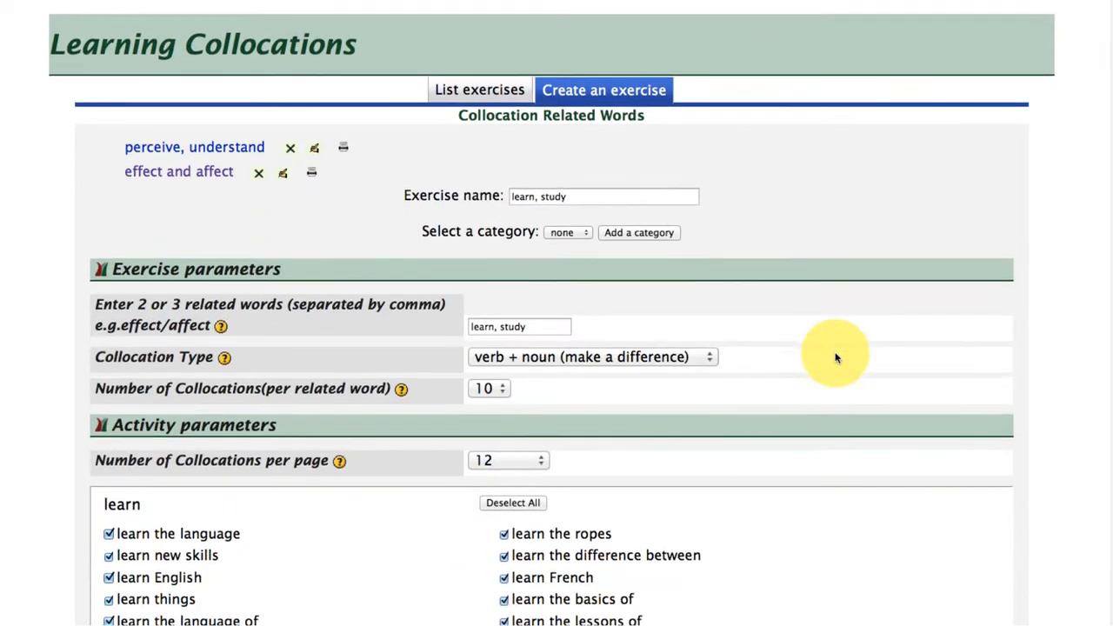
scroll("down", 3)
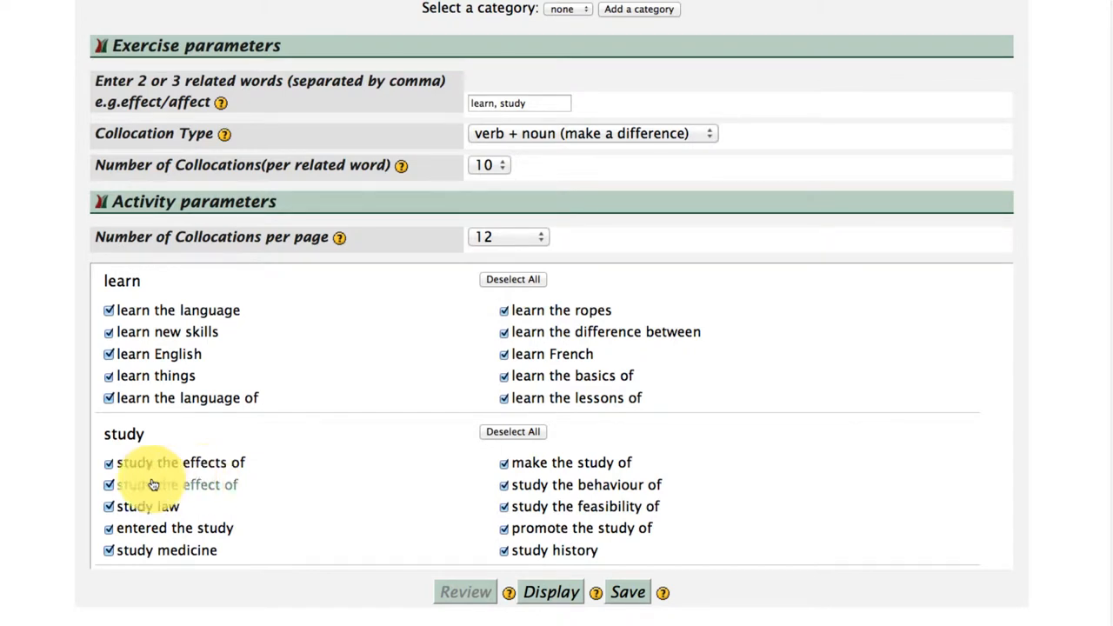
mouse_move(148, 484)
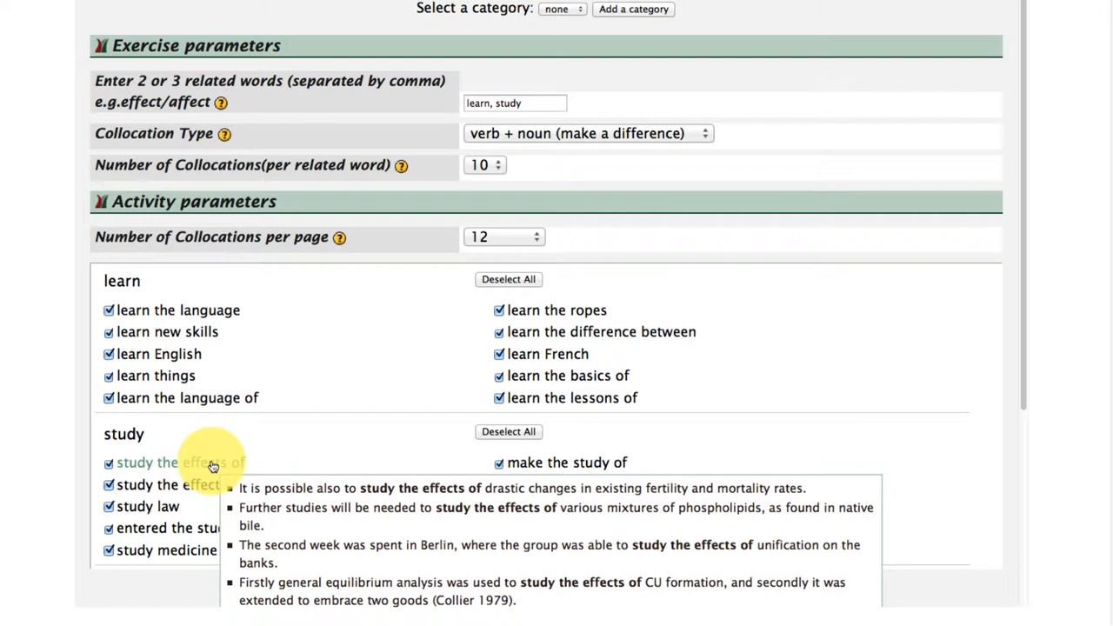
left_click(108, 462)
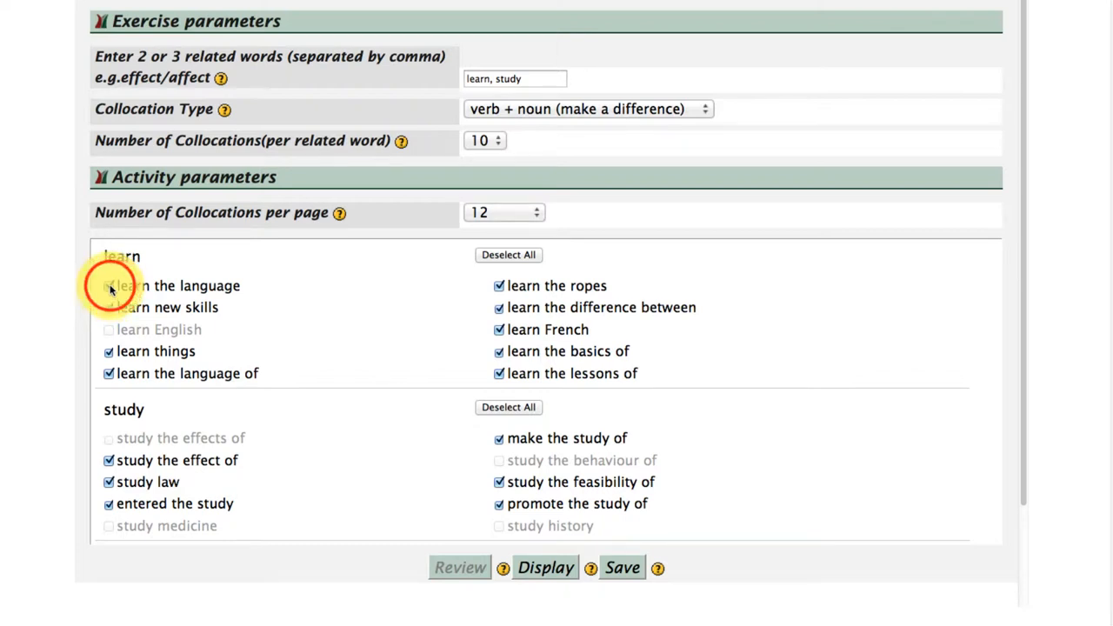
Step: Untick 'learn the language' in the collocation list
left_click(108, 285)
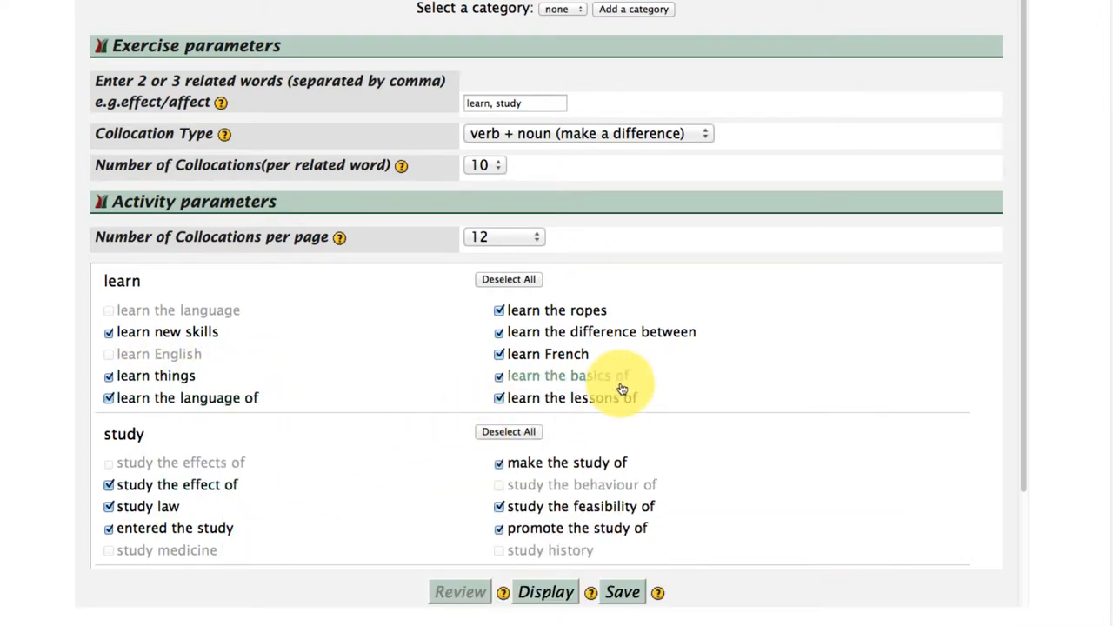
mouse_move(630, 382)
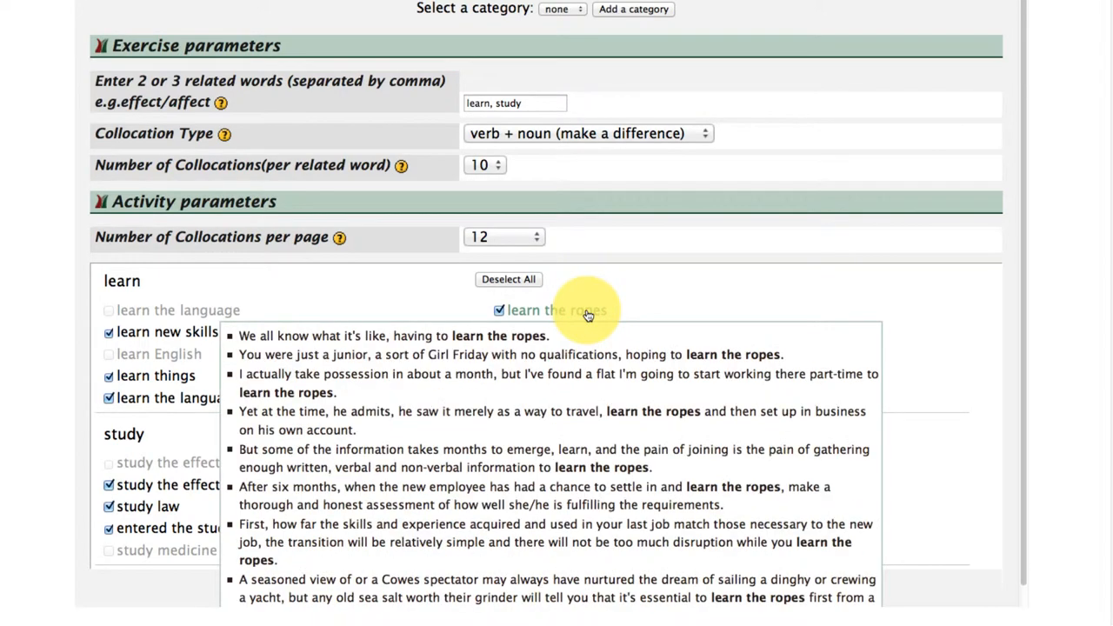
mouse_move(584, 328)
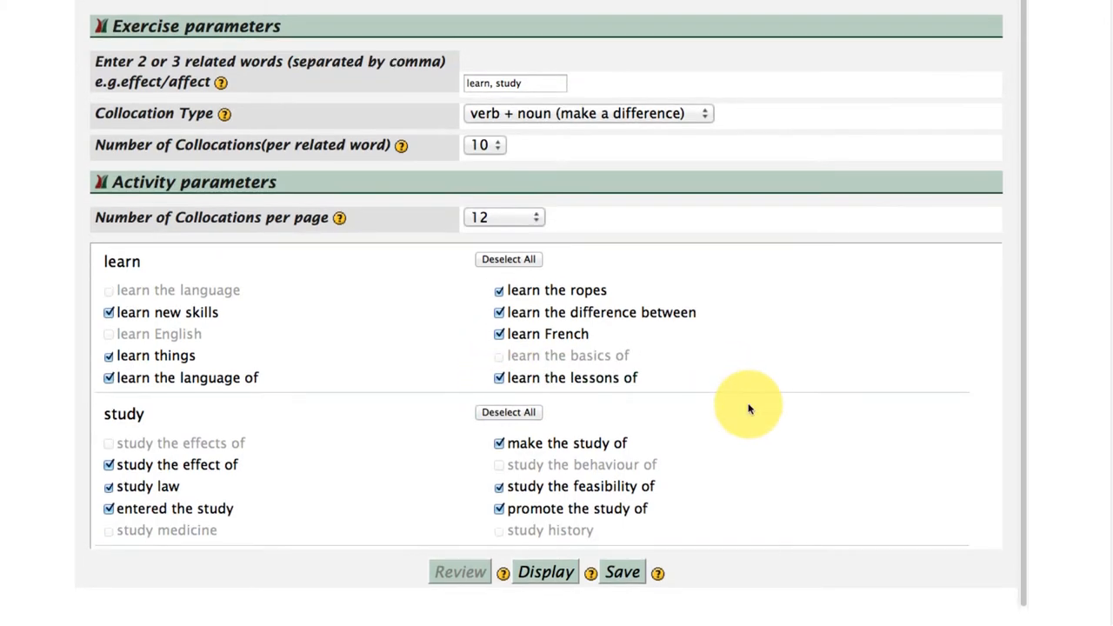
Step: Display the exercise and drag study into 'study the language of'
left_click(544, 571)
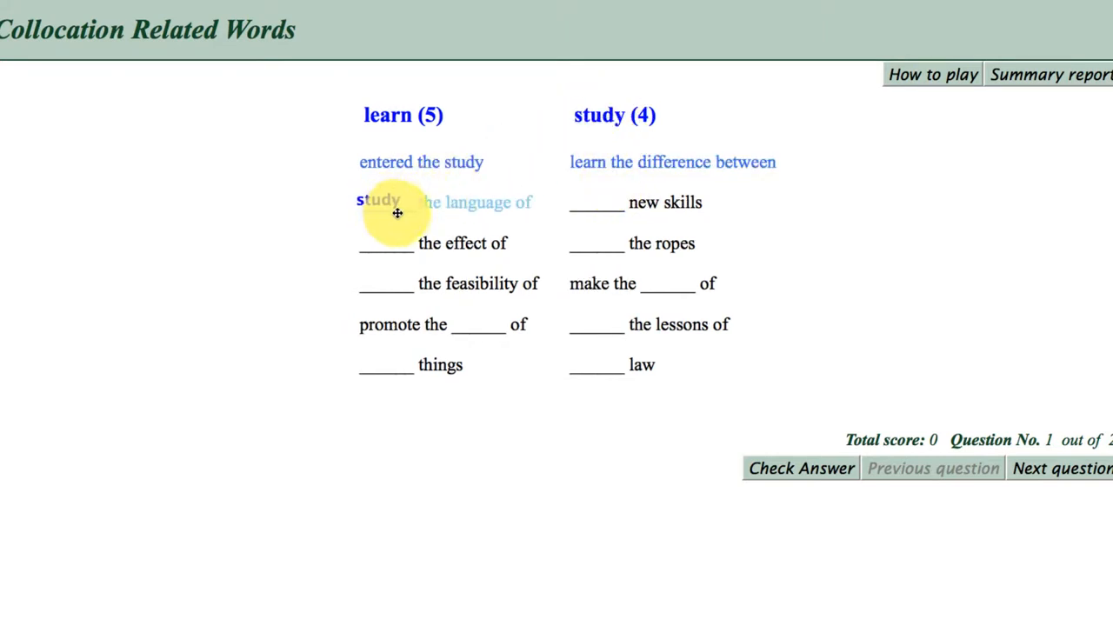
left_click_drag(378, 200, 539, 187)
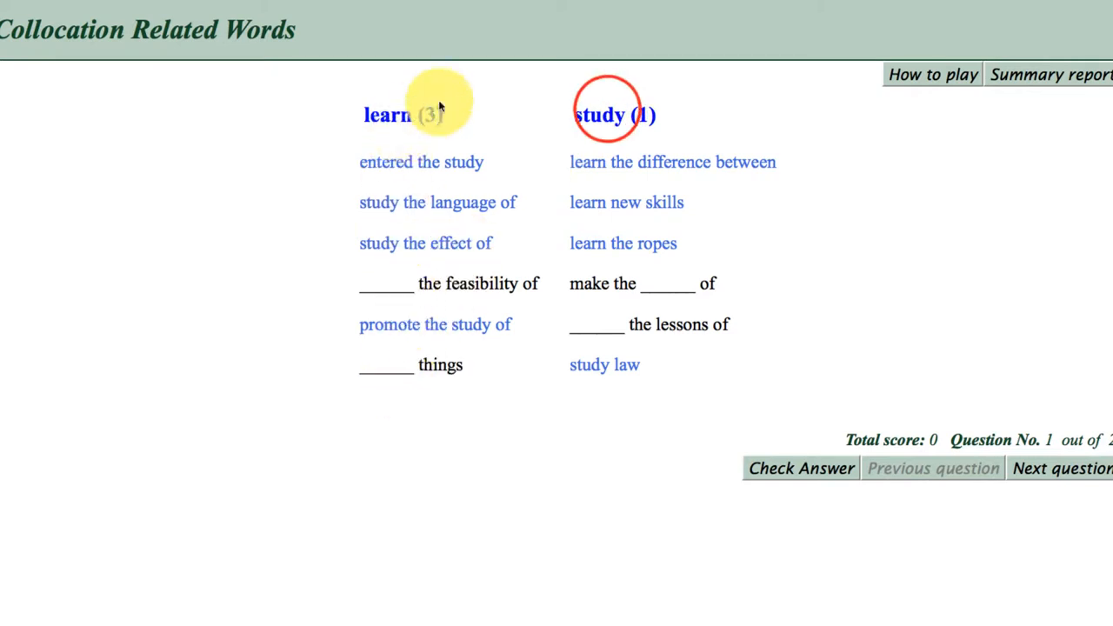
Step: Fill the things blank with study and 'learn the lessons of', then check and dismiss Try Again
left_click(385, 364)
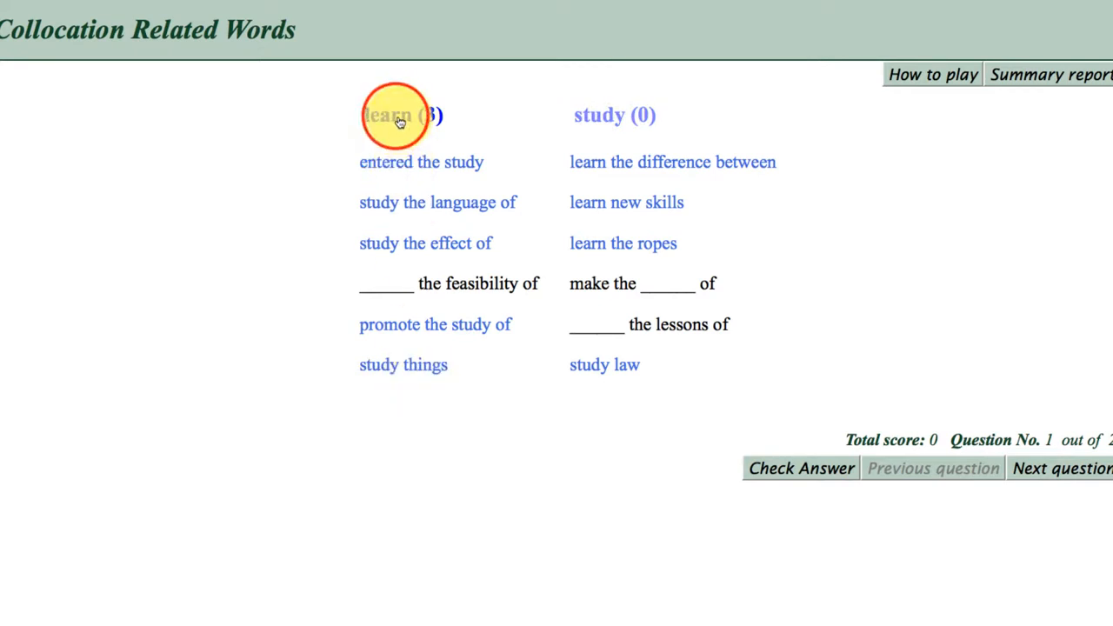
left_click_drag(396, 115, 640, 254)
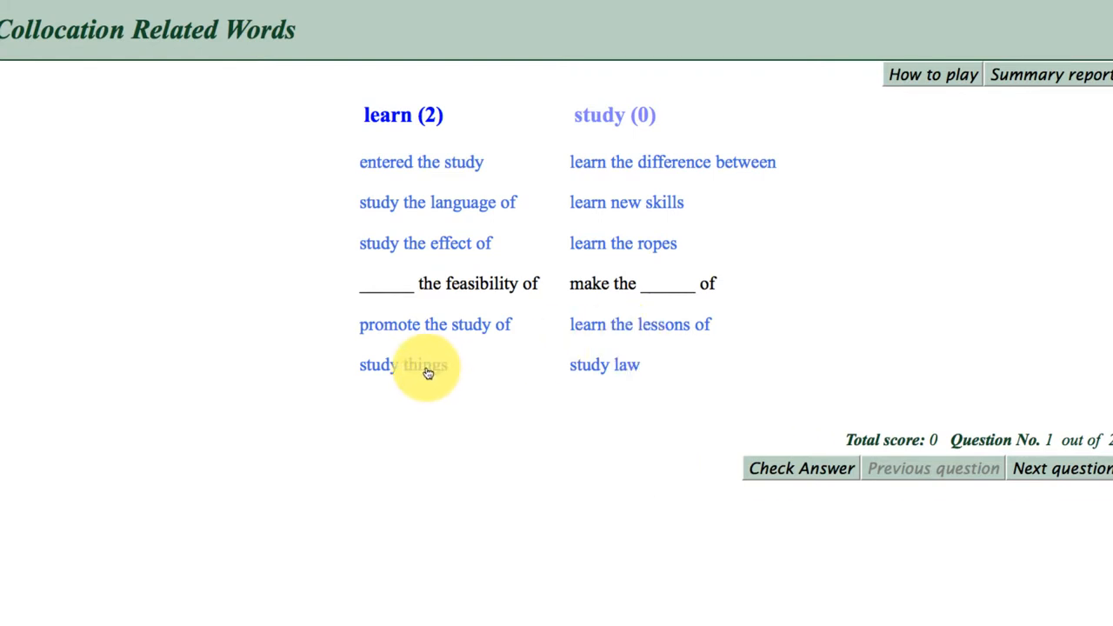
left_click(403, 364)
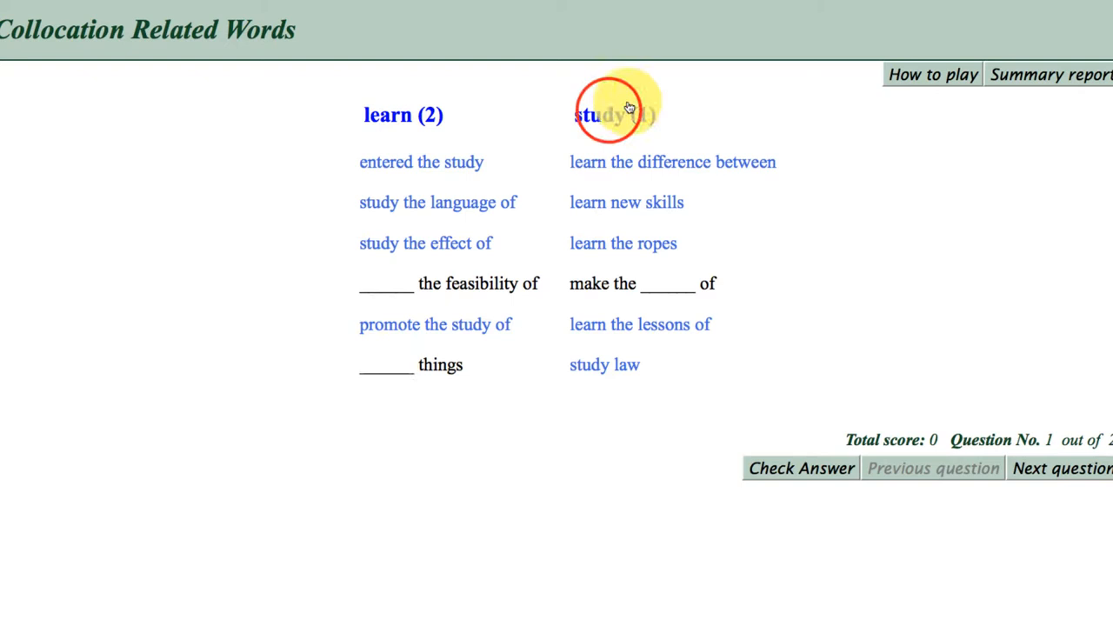
left_click(800, 467)
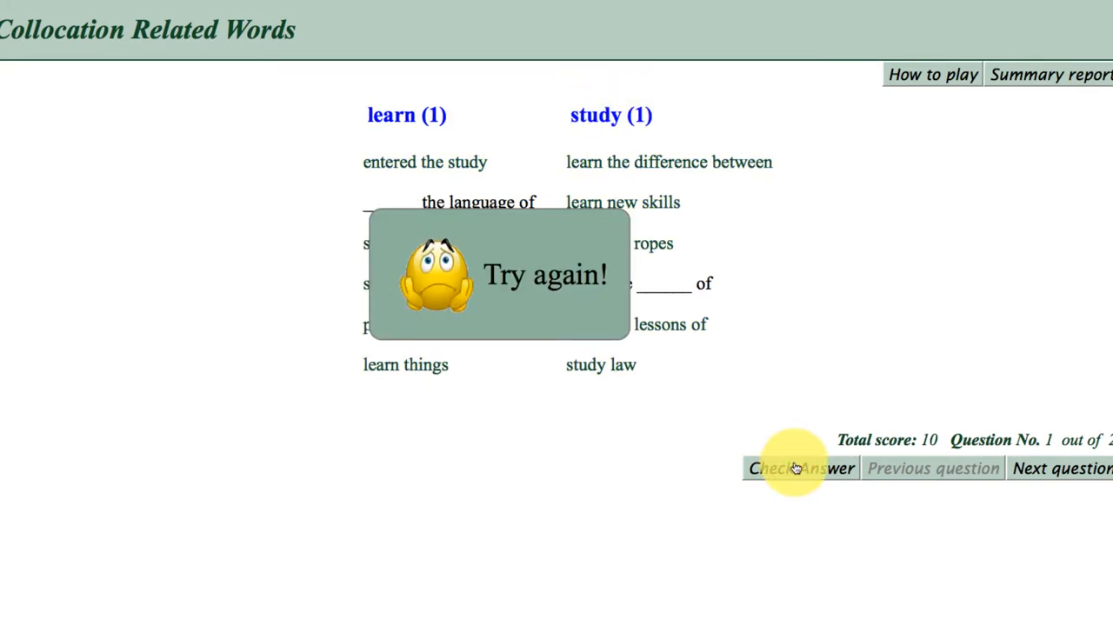
left_click(798, 468)
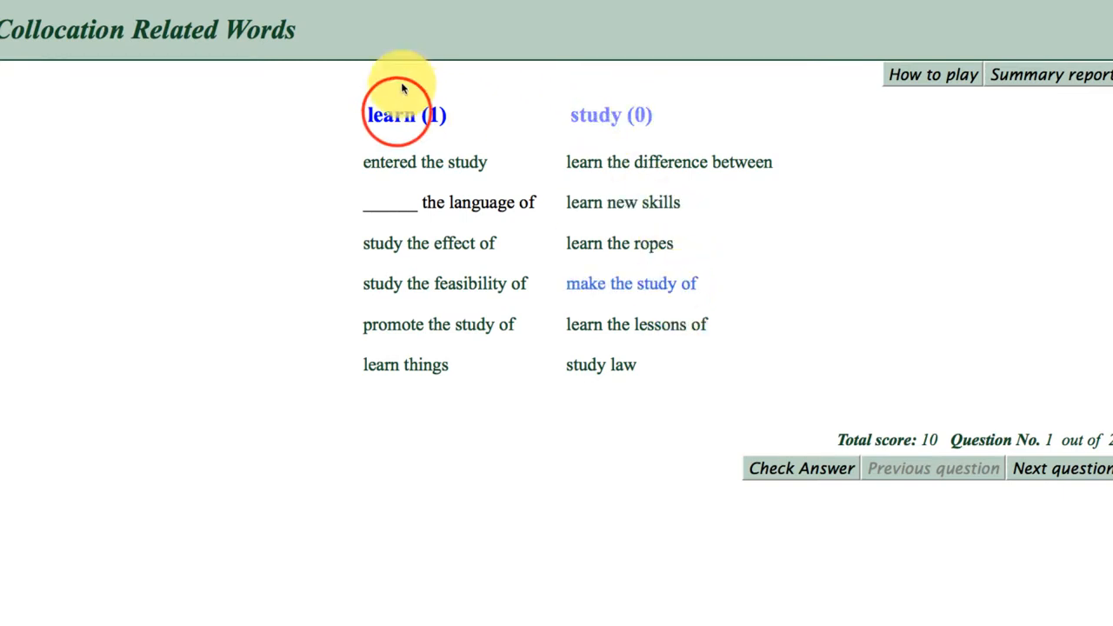
Step: Put learn into the 'language of' blank and check until Well done appears
left_click_drag(403, 115, 389, 202)
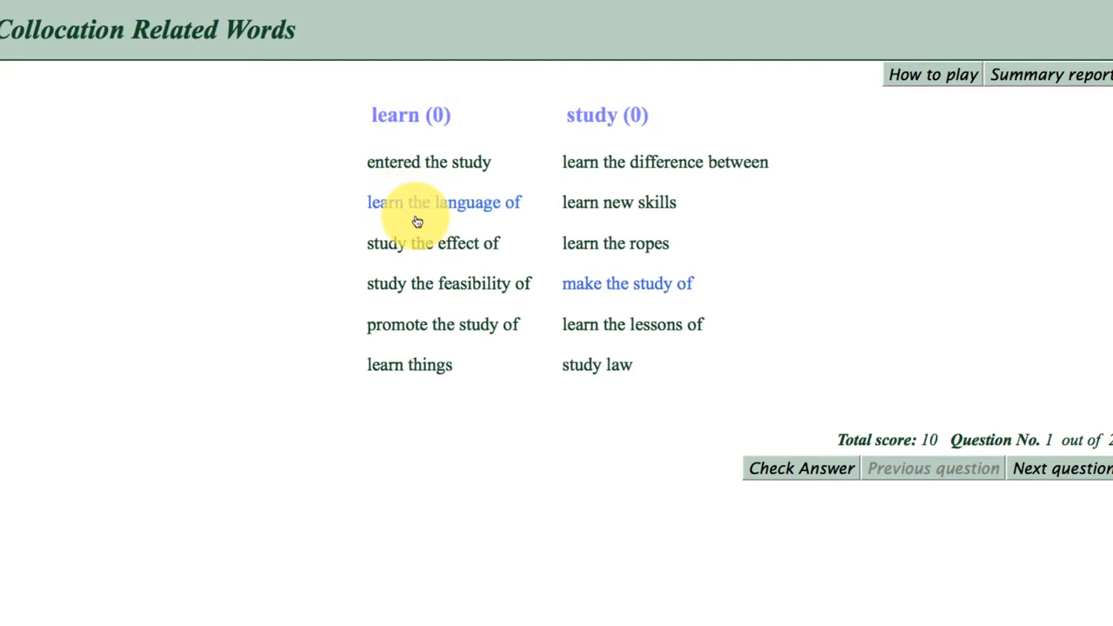
left_click(800, 467)
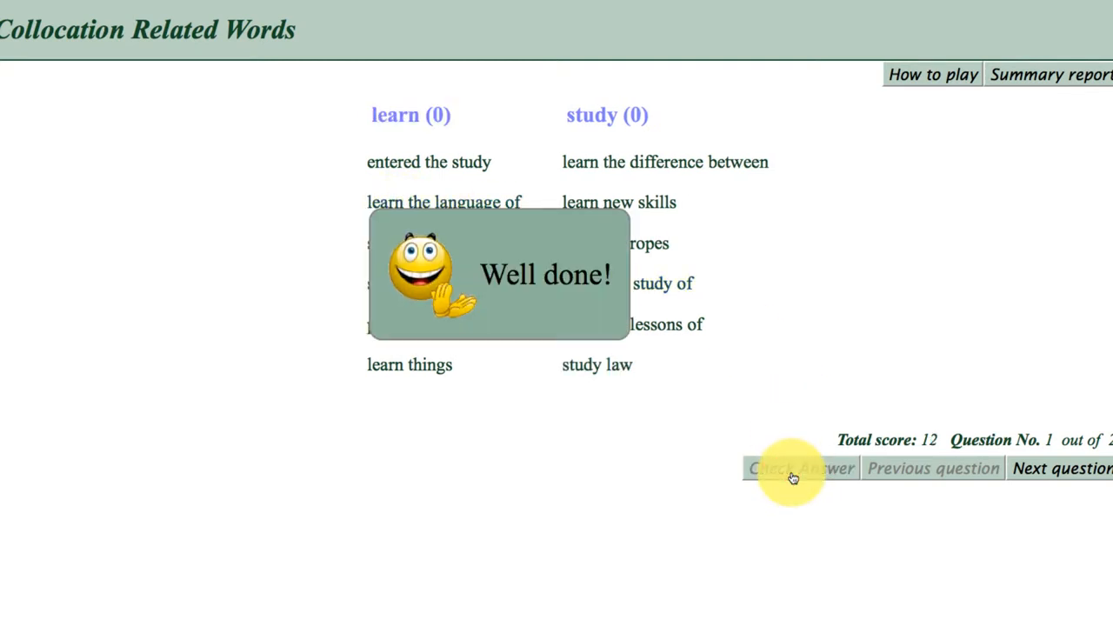
left_click(800, 467)
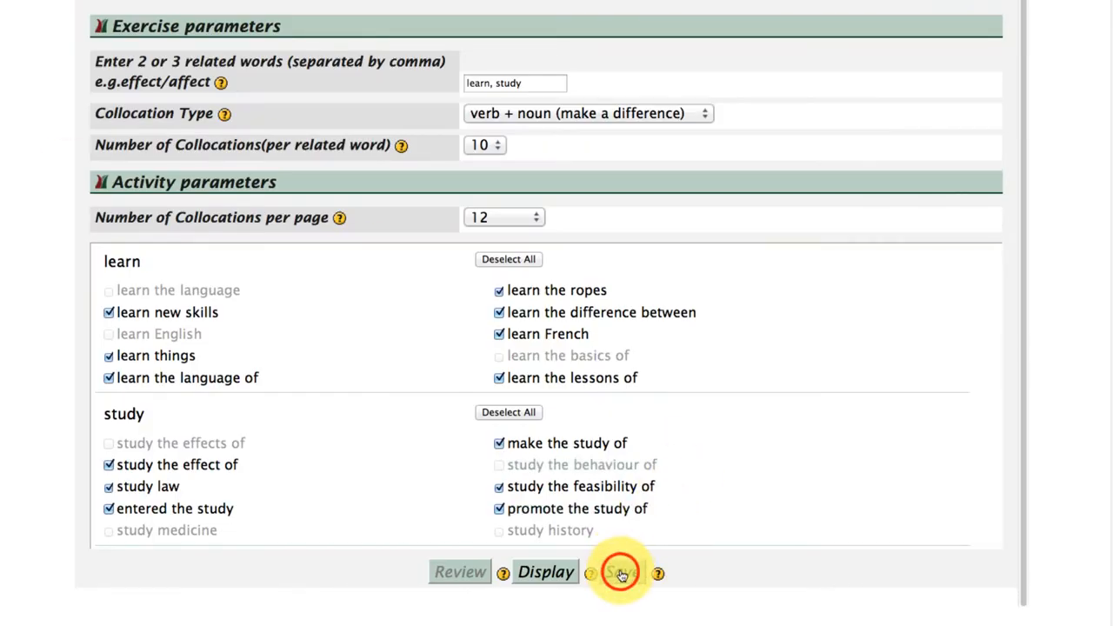
Step: Save the 'learn, study' exercise, then create a Collocation Dominoes exercise
left_click(619, 571)
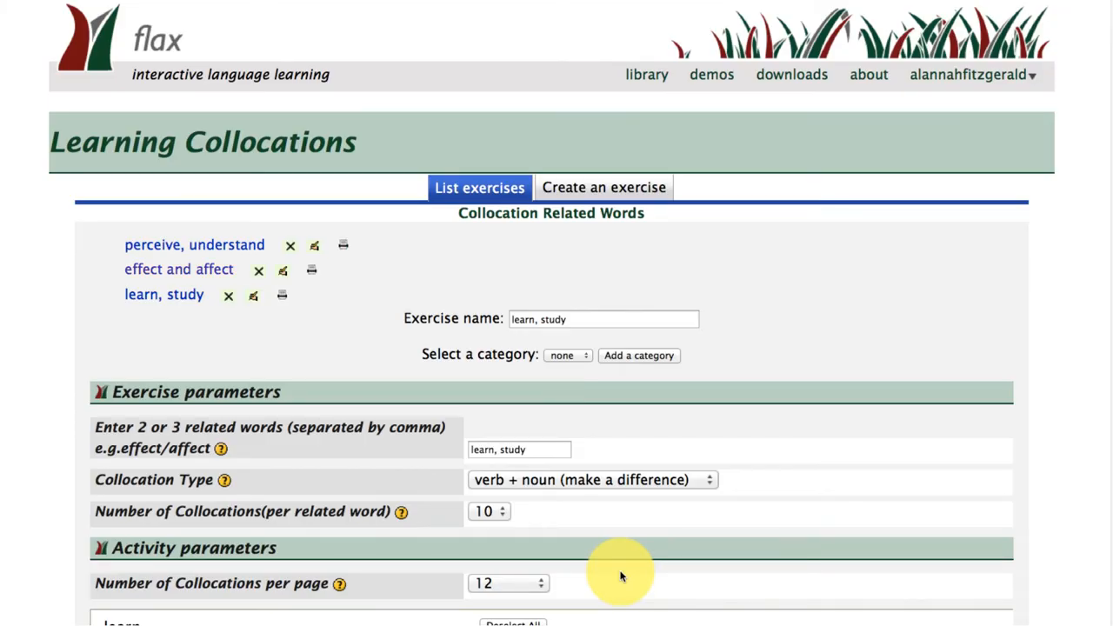
mouse_move(320, 334)
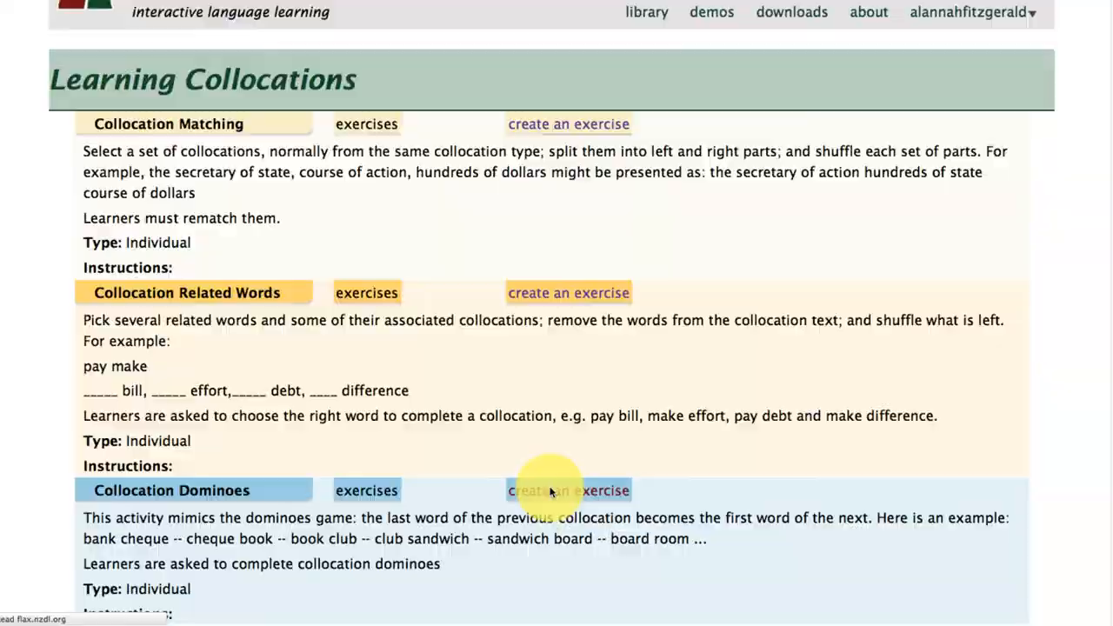
left_click(568, 489)
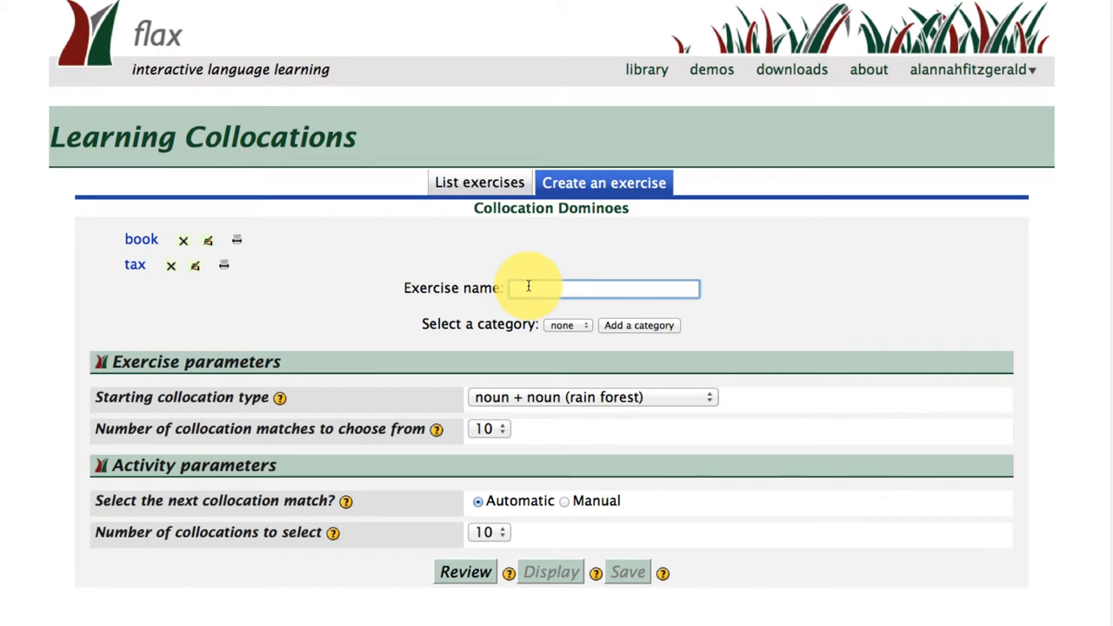
Step: Name the dominoes exercise 'study', pick verb + noun, review, and enter stu as the verb
type("education")
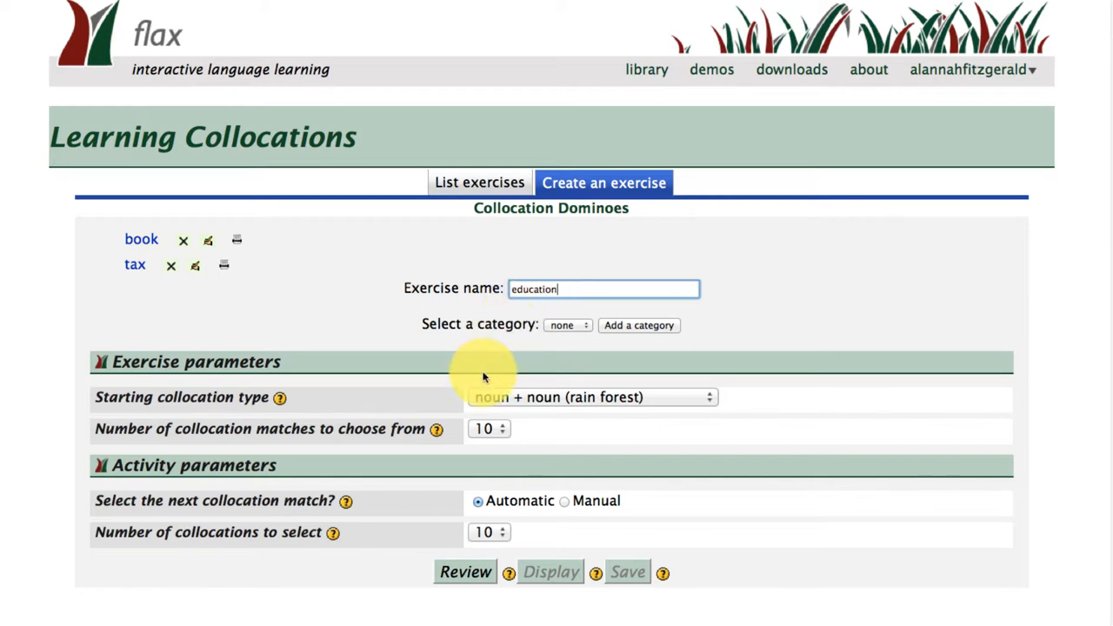
type("study")
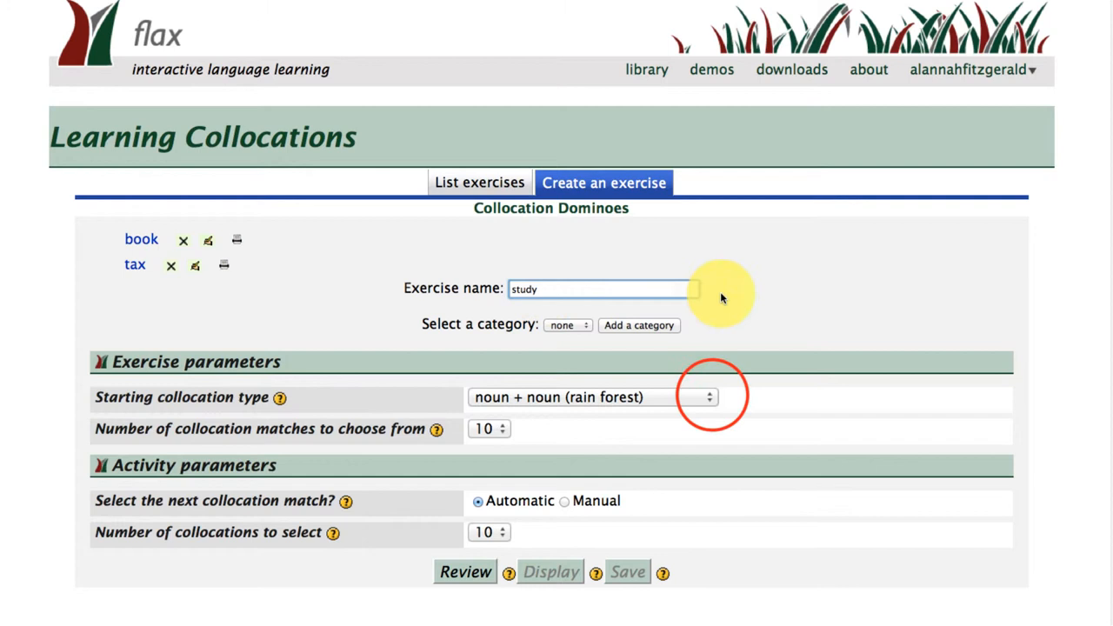
left_click(593, 396)
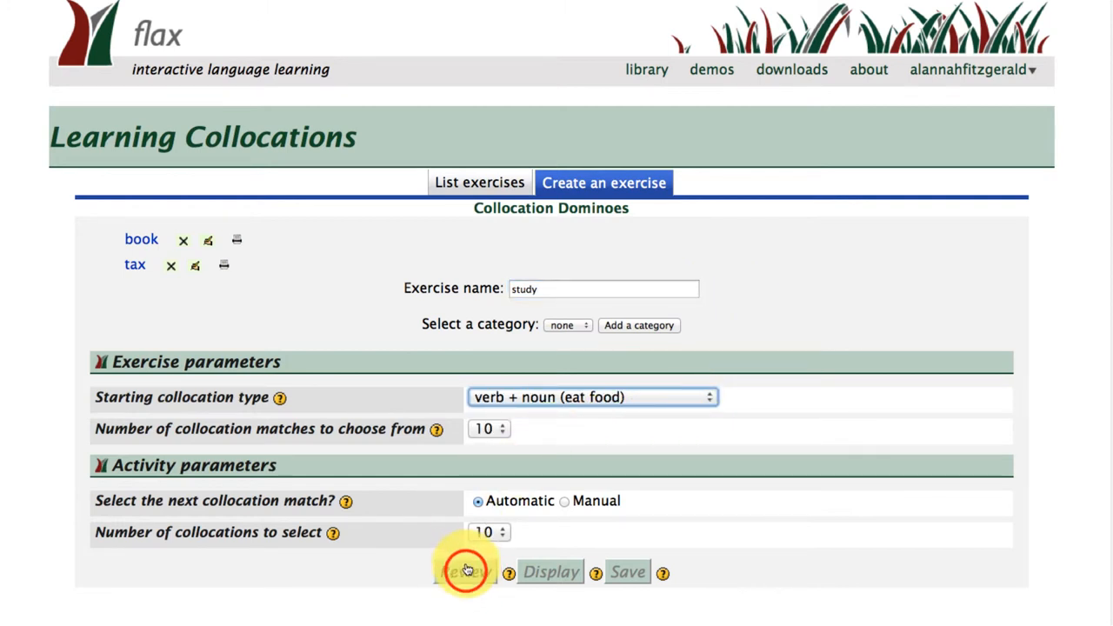
left_click(465, 572)
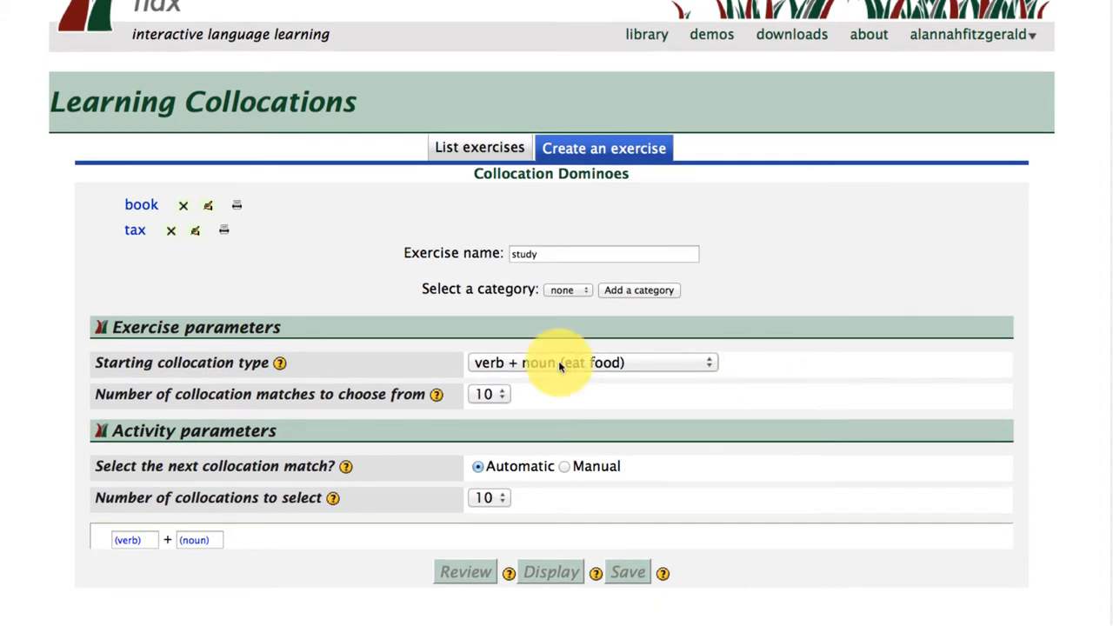
type("study")
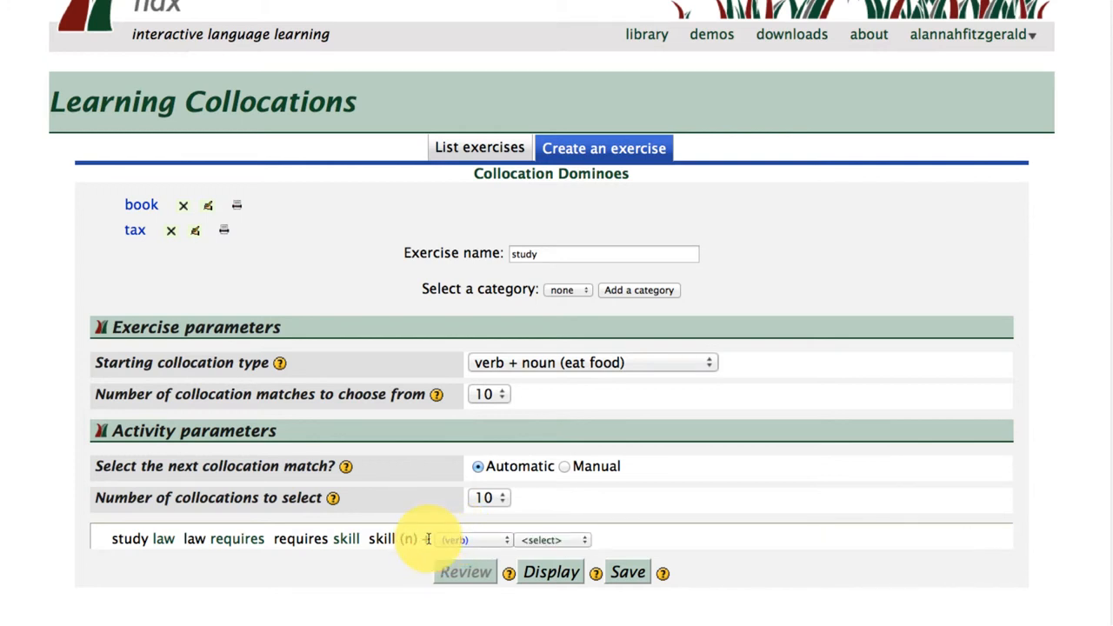
Step: Add an of + noun link to surgeons, then perform as the verb after surgeons
left_click(473, 539)
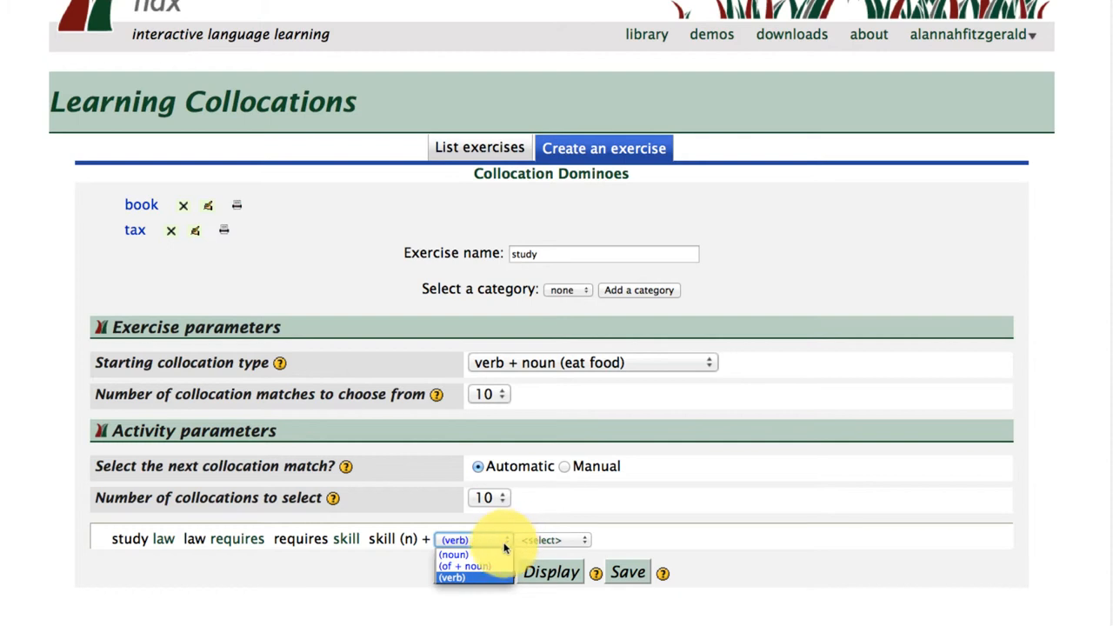
left_click(463, 566)
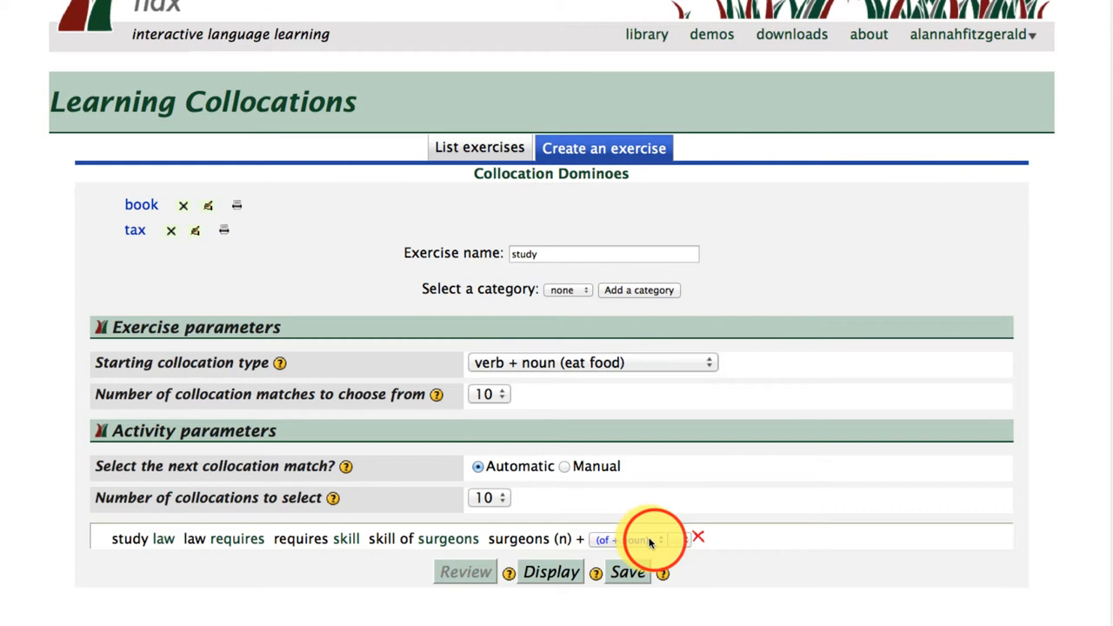
left_click(627, 539)
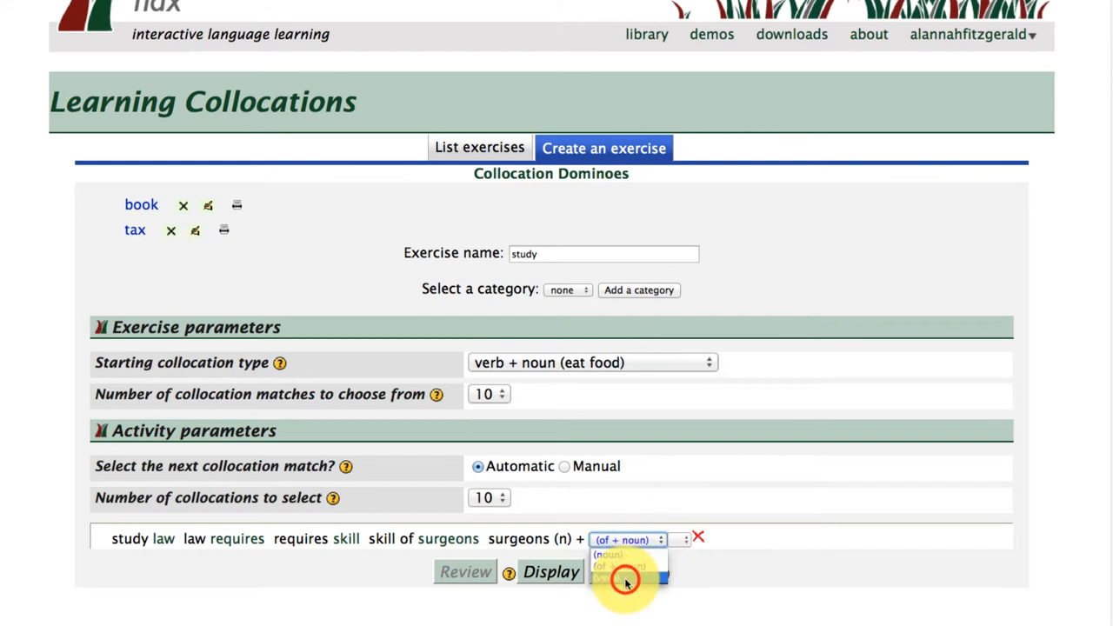
left_click(624, 578)
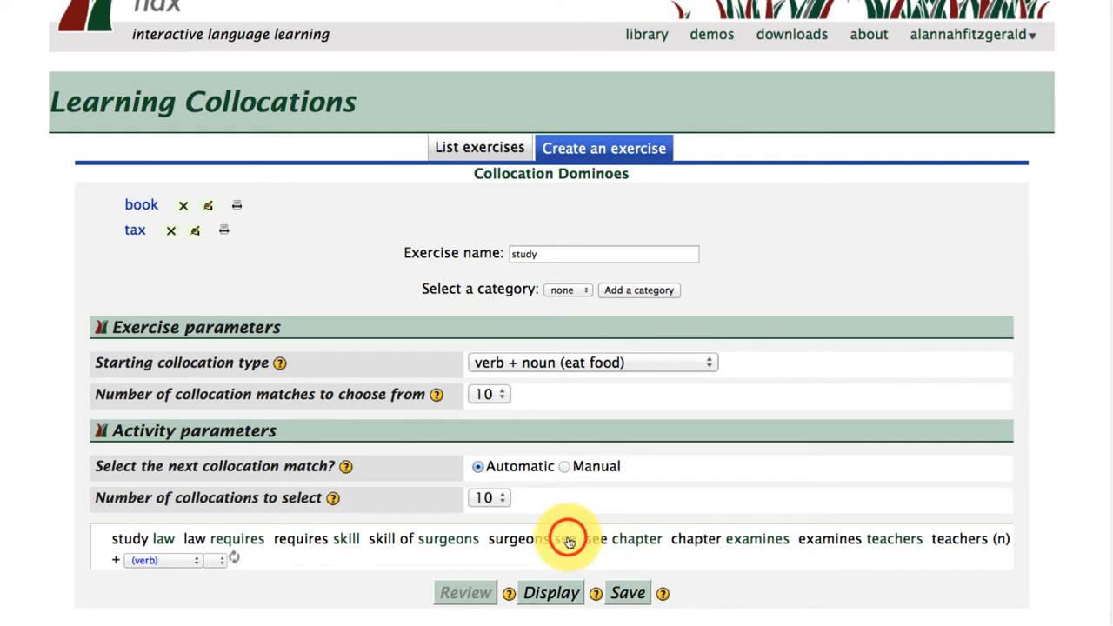
left_click(565, 538)
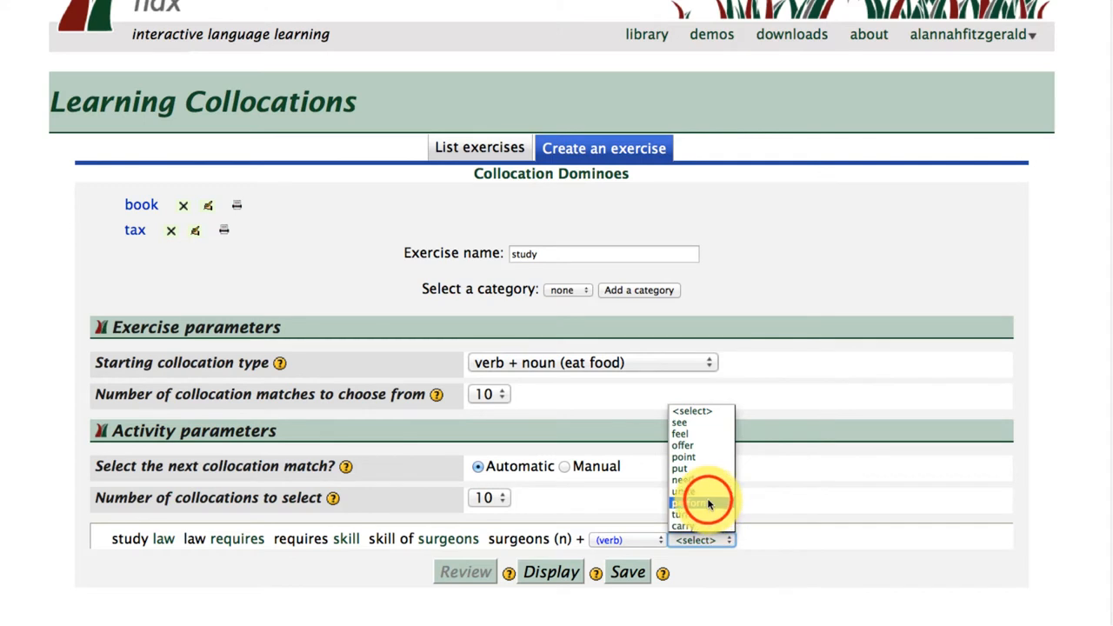
left_click(691, 503)
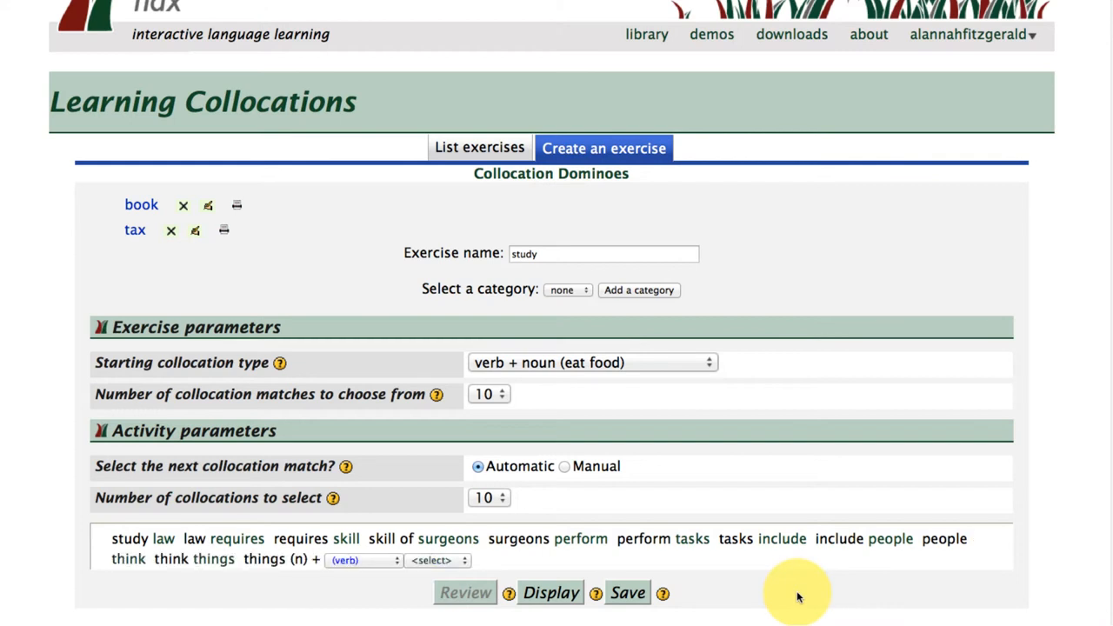
mouse_move(660, 558)
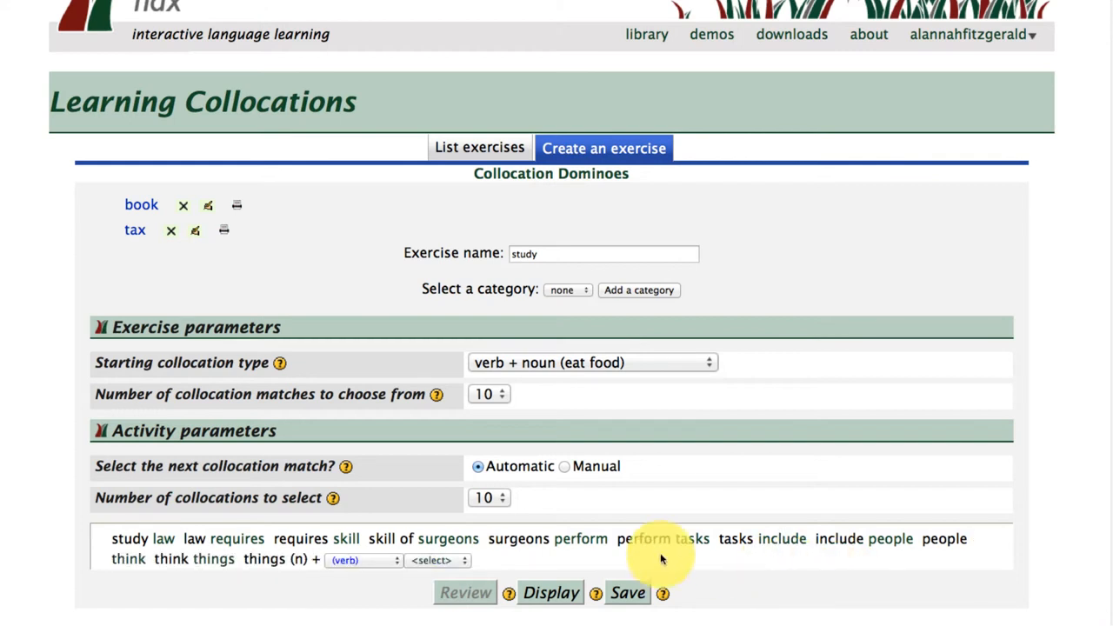
mouse_move(546, 586)
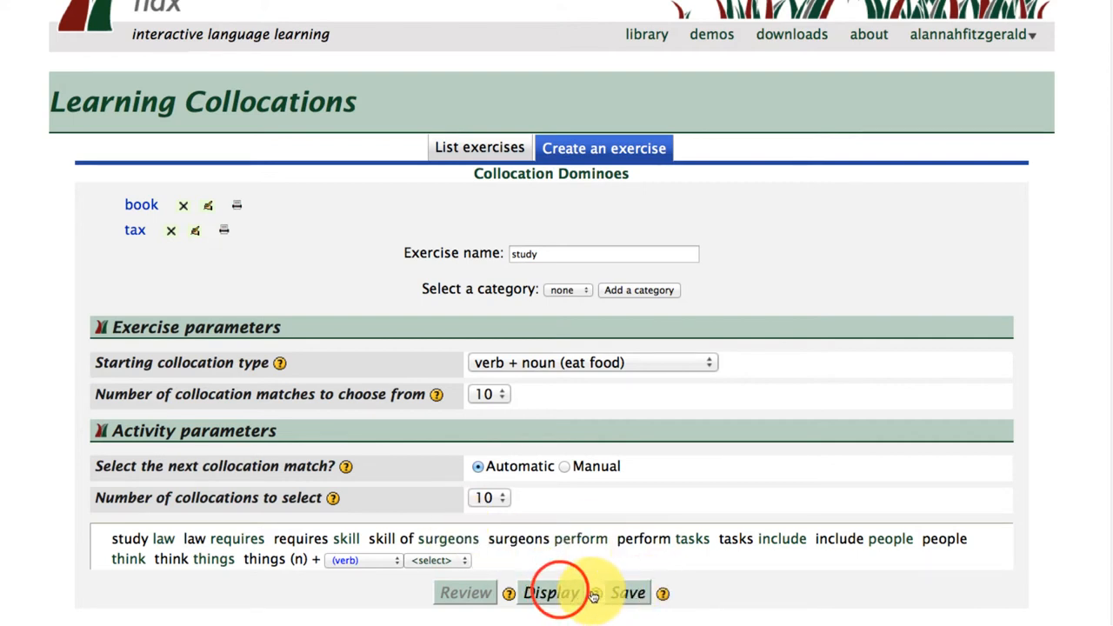
Step: Display the study dominoes, place requires, skill and surgeons, and check for 10/10
left_click(543, 592)
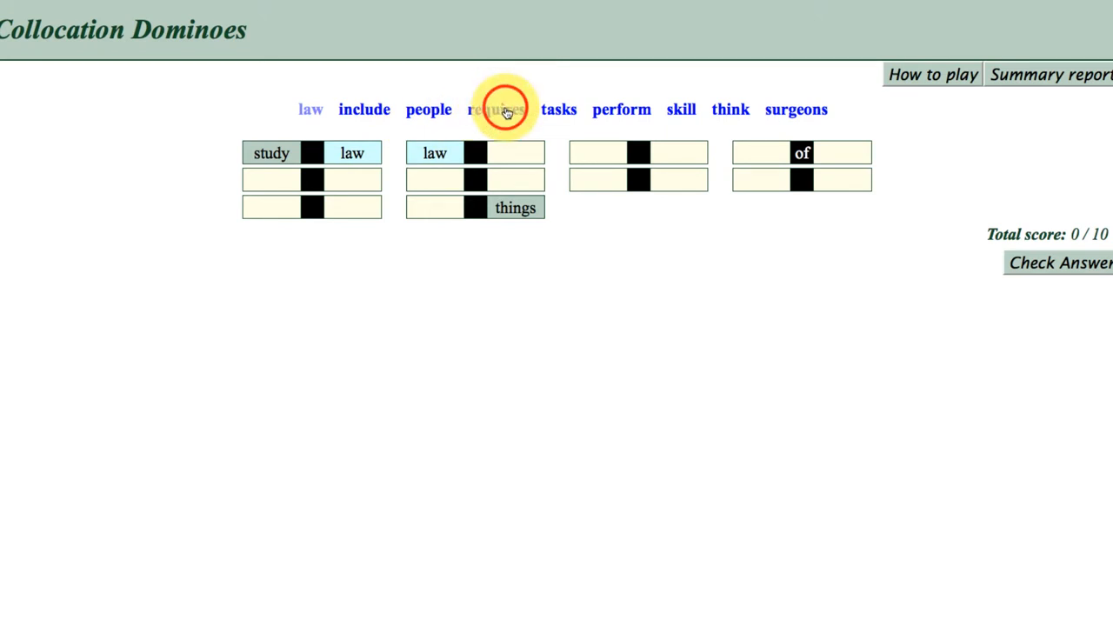
left_click_drag(495, 109, 546, 153)
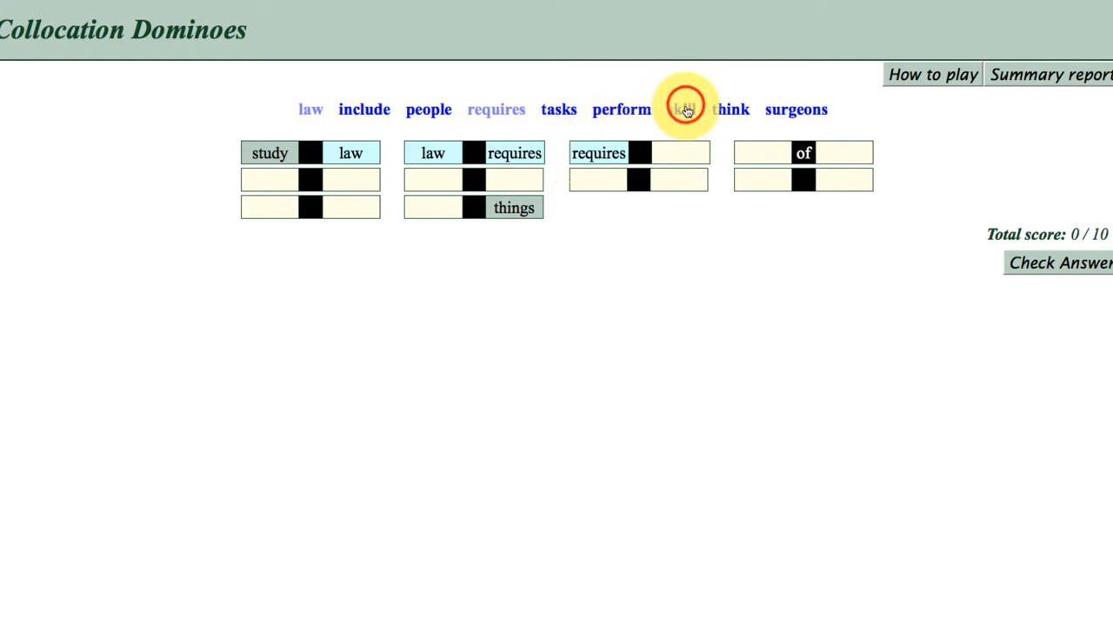
left_click_drag(685, 110, 695, 153)
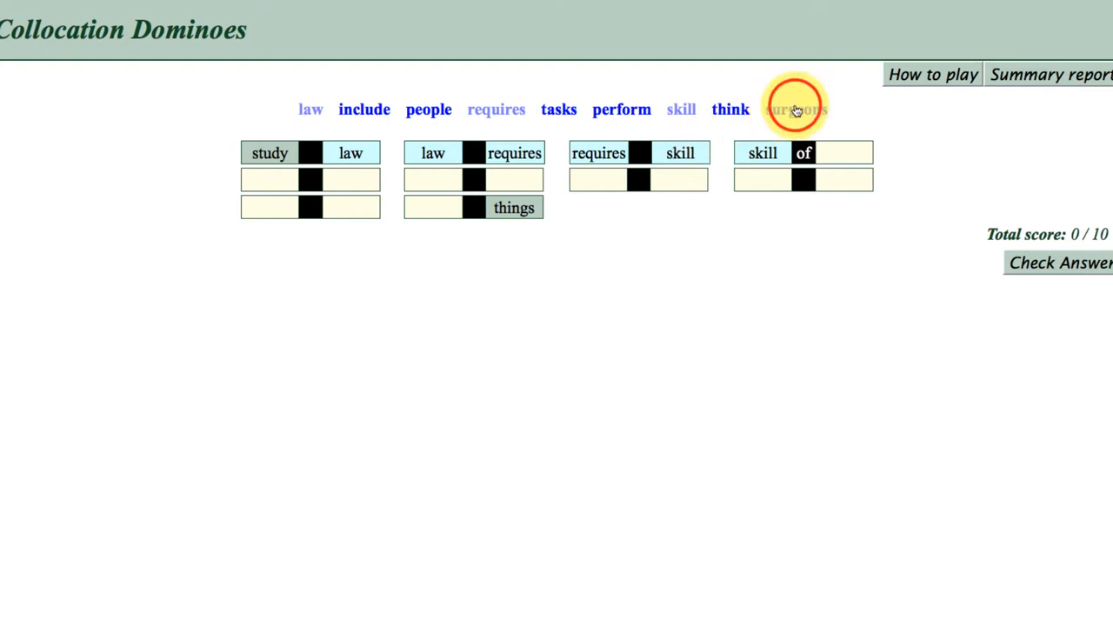
left_click_drag(795, 109, 860, 153)
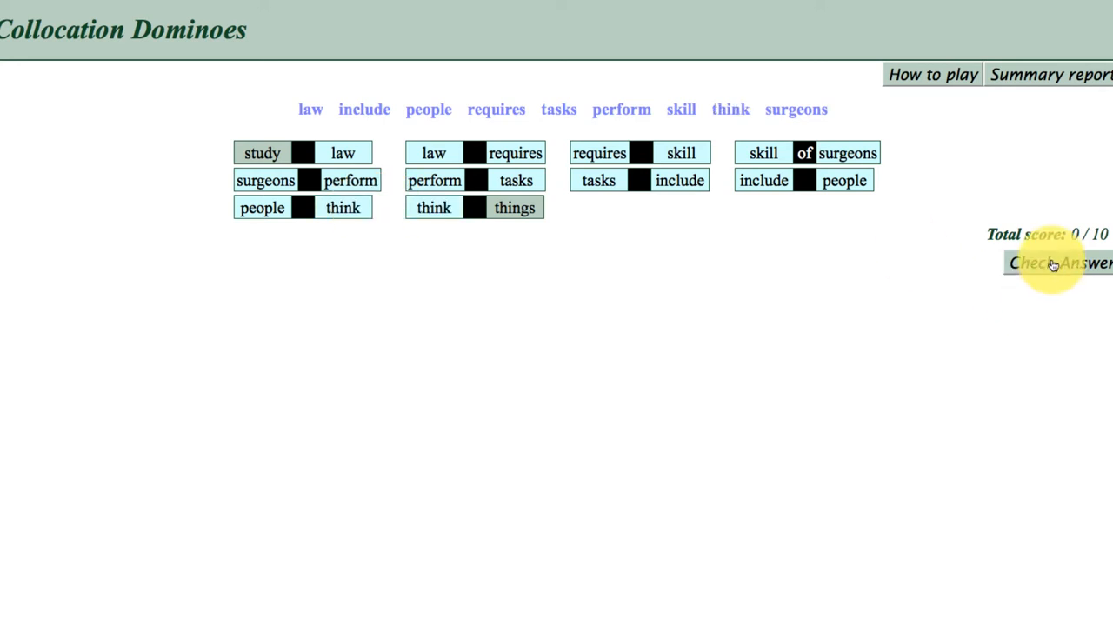
left_click(1052, 263)
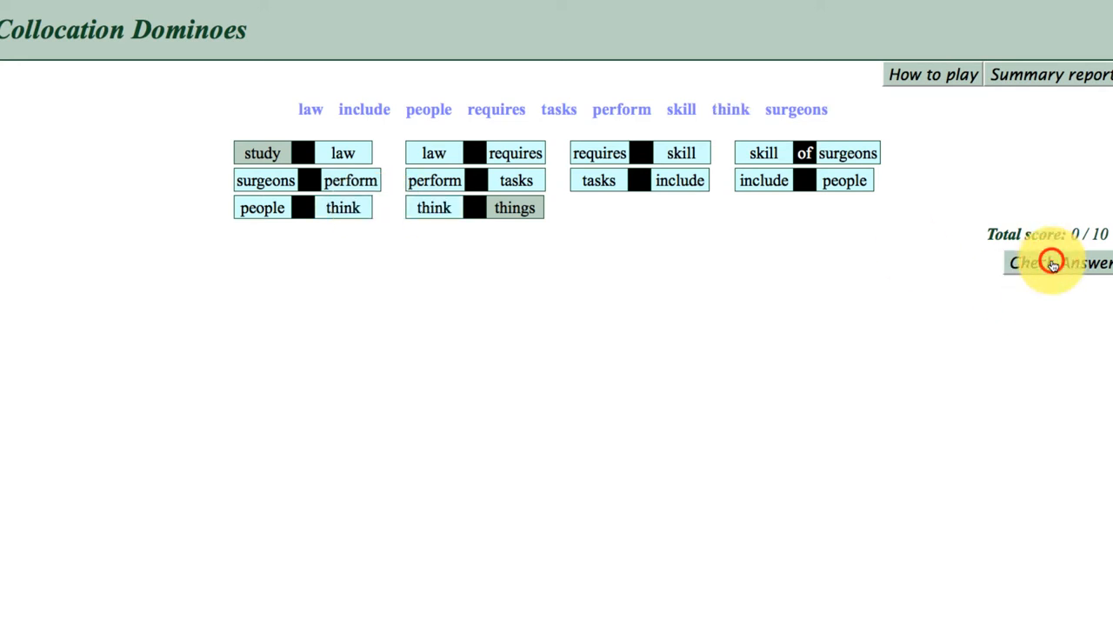
left_click(1055, 262)
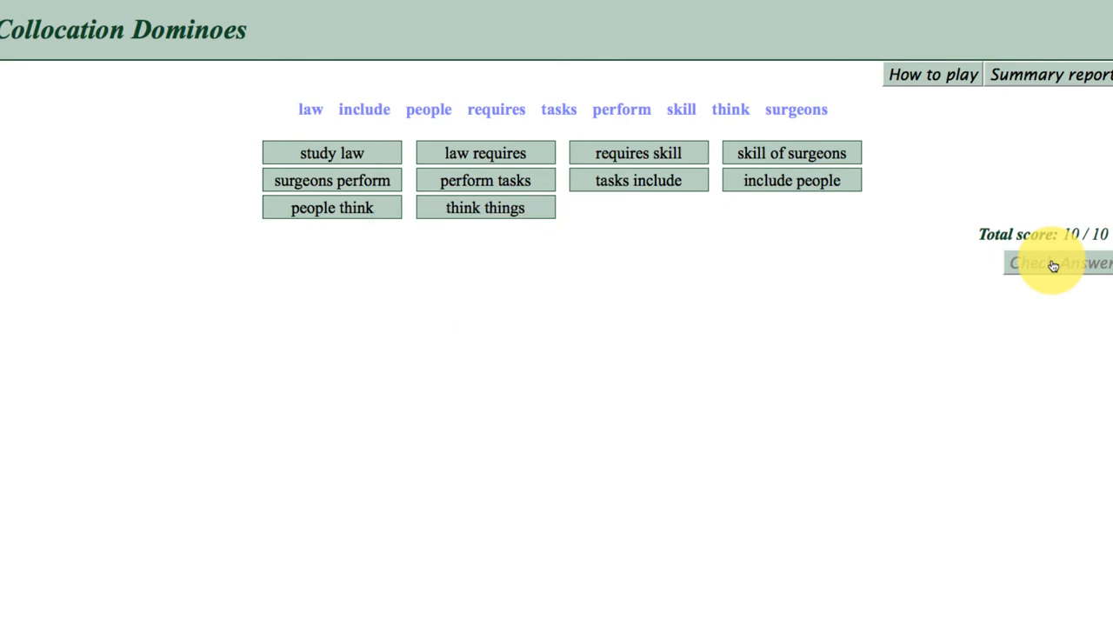
mouse_move(900, 322)
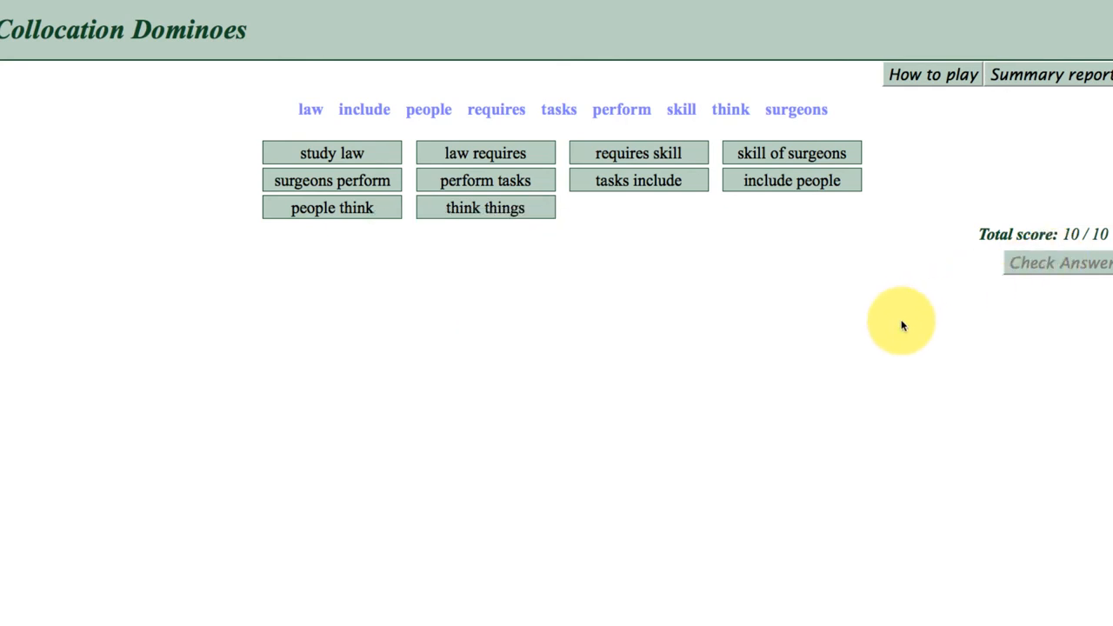